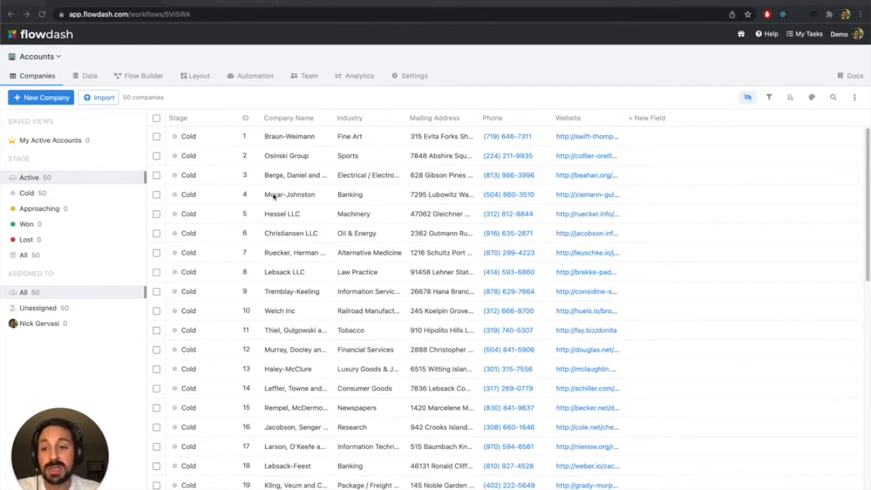
- Go to the Accounts workflow's Settings and show the Linked Workflows page
{"action": "scroll", "scroll_direction": "down", "scroll_amount": 3}
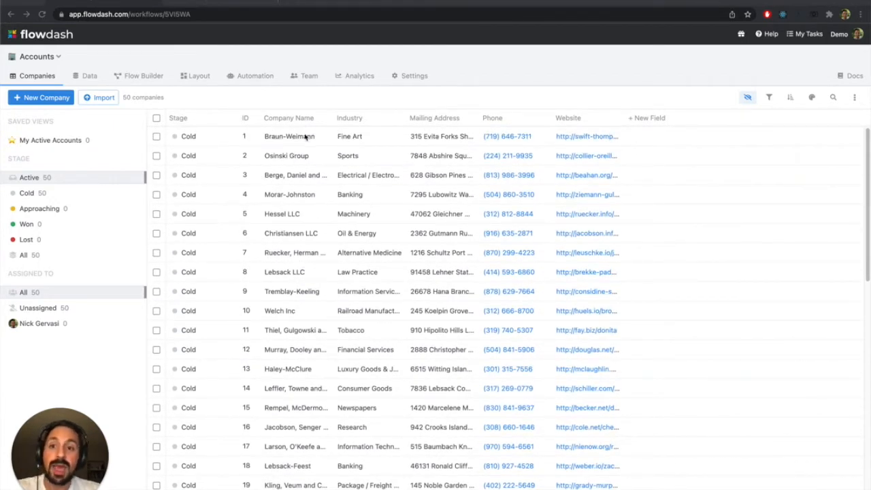
{"action": "mouse_move", "coordinate": [416, 139]}
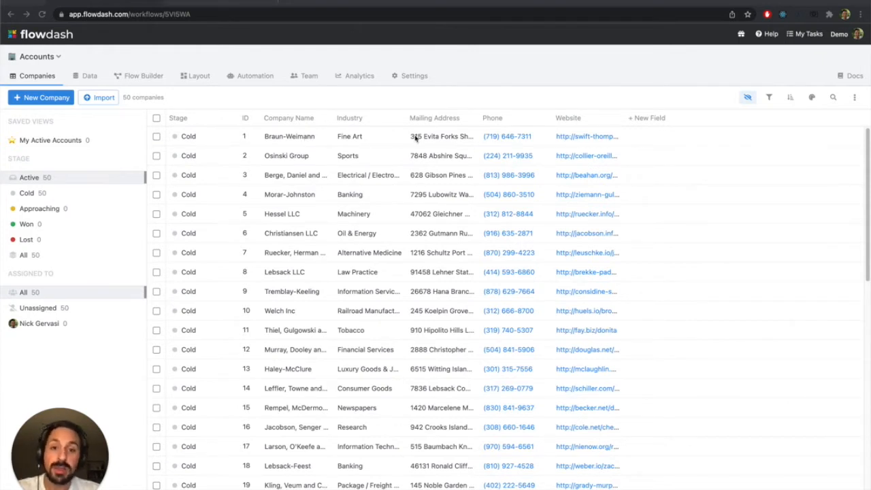
{"action": "mouse_move", "coordinate": [337, 129]}
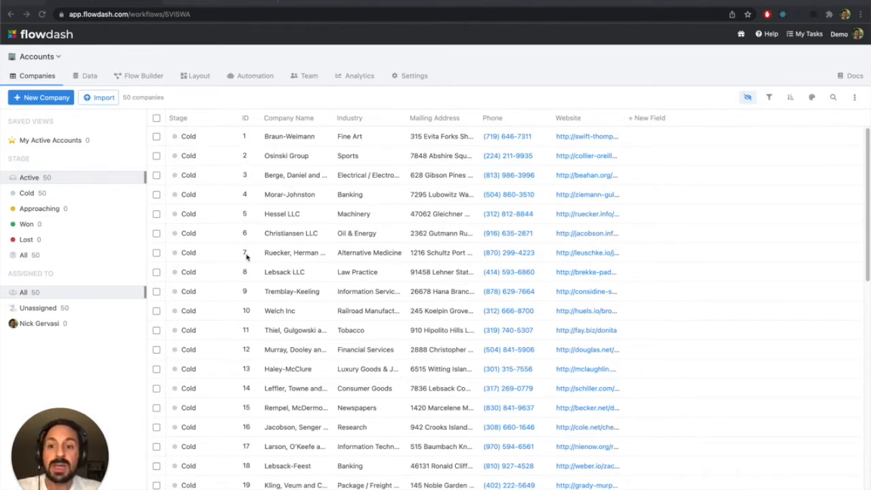
{"action": "mouse_move", "coordinate": [245, 311]}
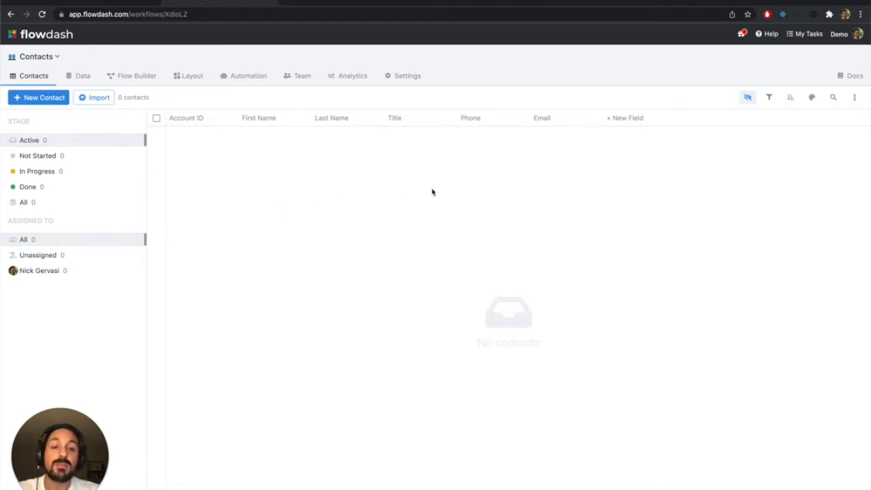
{"action": "mouse_move", "coordinate": [223, 183]}
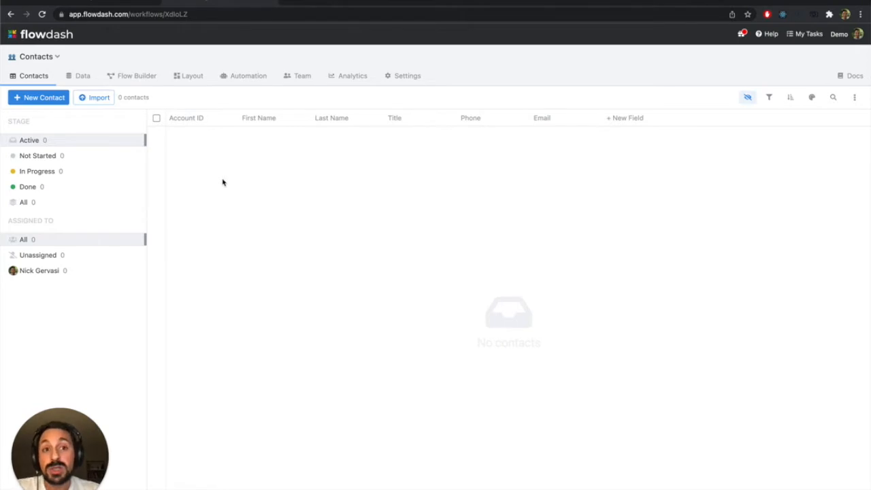
{"action": "mouse_move", "coordinate": [206, 147]}
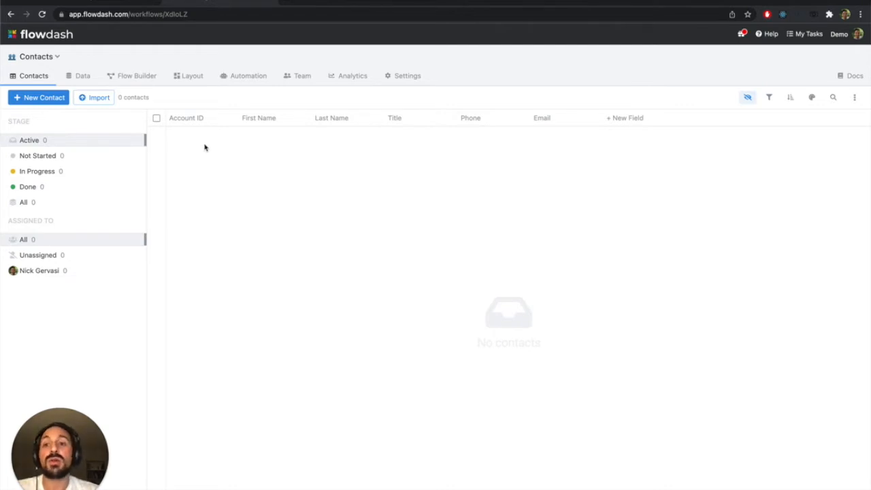
{"action": "mouse_move", "coordinate": [191, 145]}
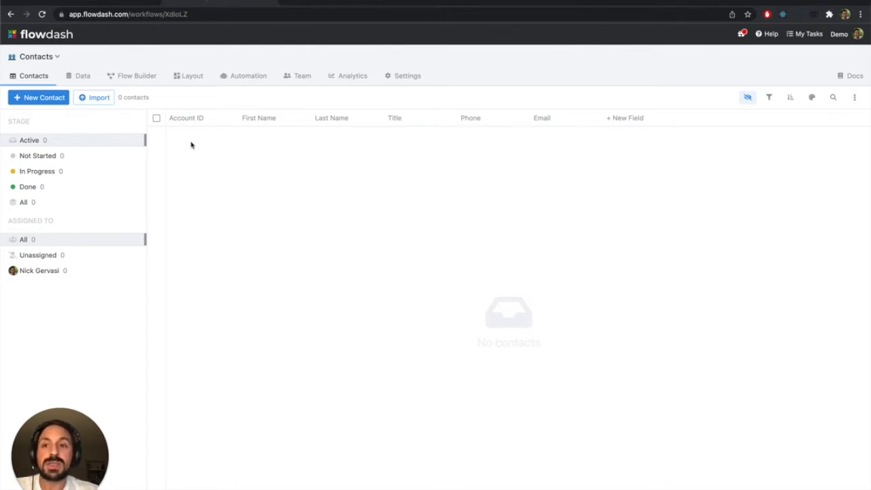
{"action": "mouse_move", "coordinate": [234, 169]}
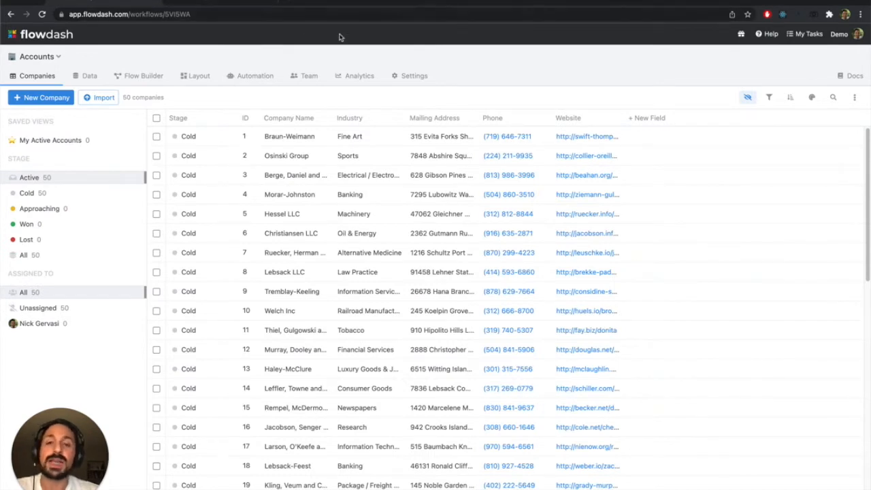
{"action": "left_click", "coordinate": [410, 76]}
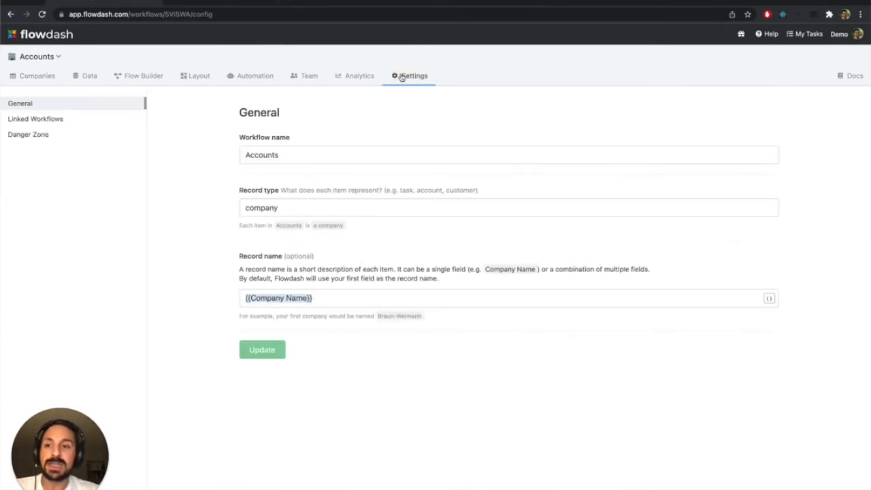
{"action": "left_click", "coordinate": [35, 119]}
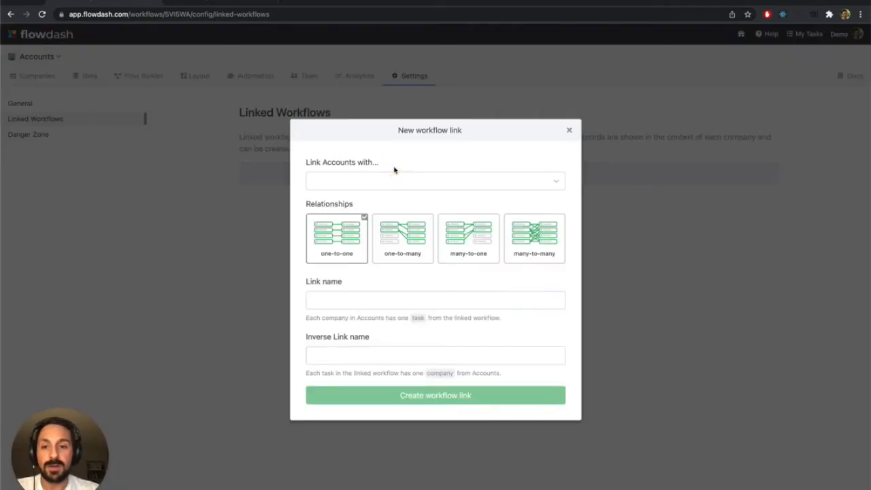
{"action": "mouse_move", "coordinate": [359, 180]}
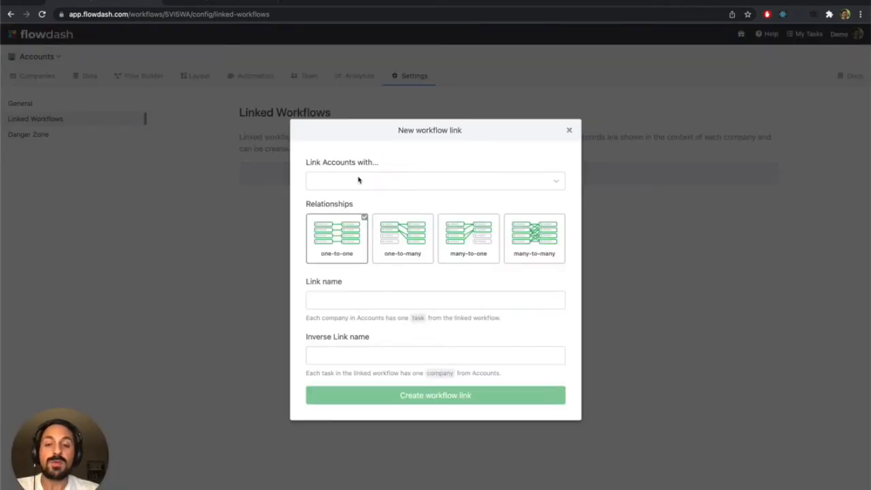
- Create a one-to-many link to Contacts named 'contacts' with inverse name 'company'
{"action": "left_click", "coordinate": [436, 180]}
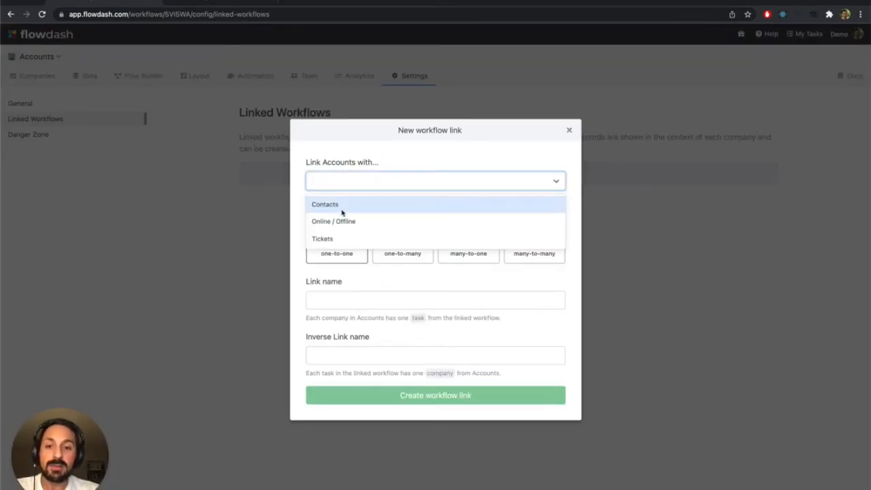
{"action": "left_click", "coordinate": [324, 204]}
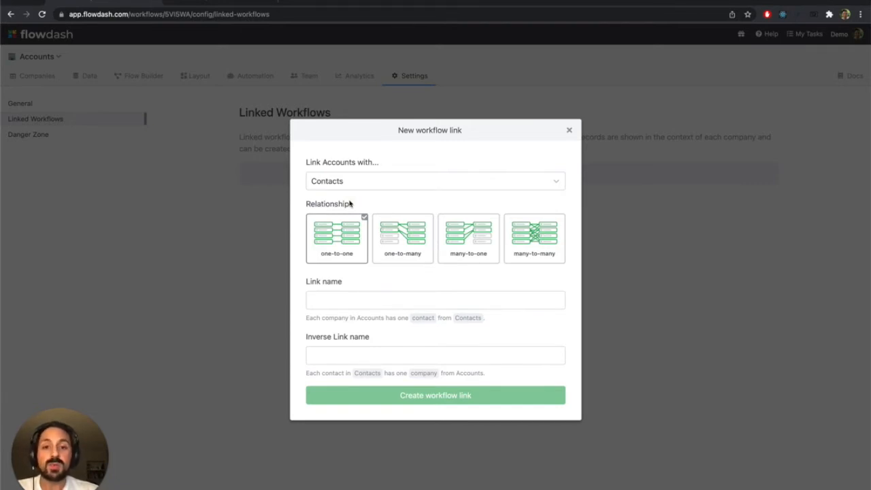
{"action": "mouse_move", "coordinate": [354, 199]}
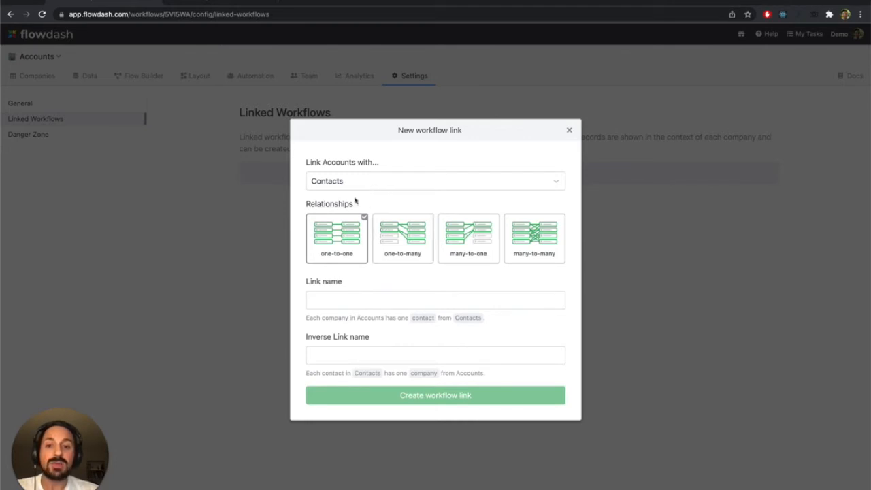
{"action": "left_click", "coordinate": [403, 238]}
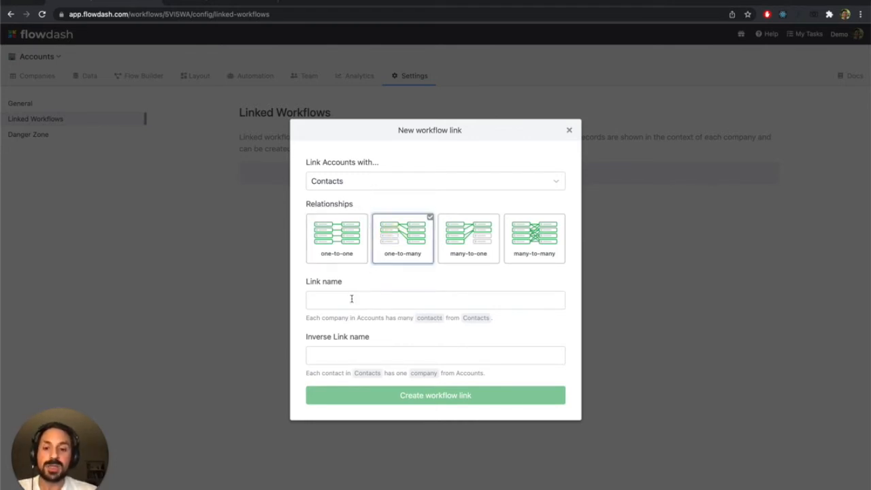
{"action": "left_click", "coordinate": [435, 299]}
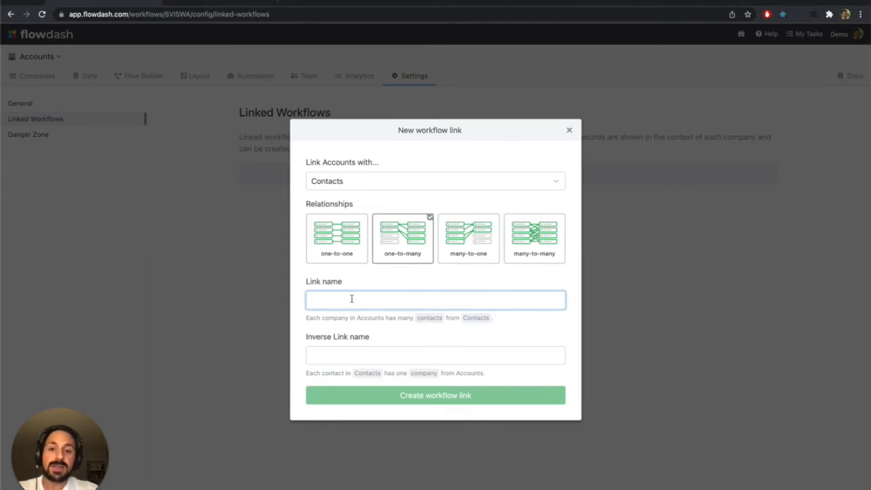
{"action": "type", "text": "contacts"}
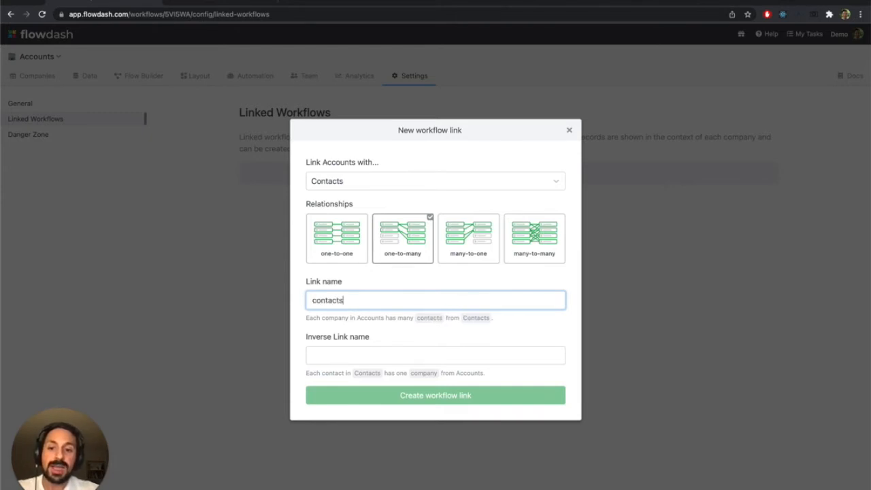
{"action": "left_click", "coordinate": [436, 354]}
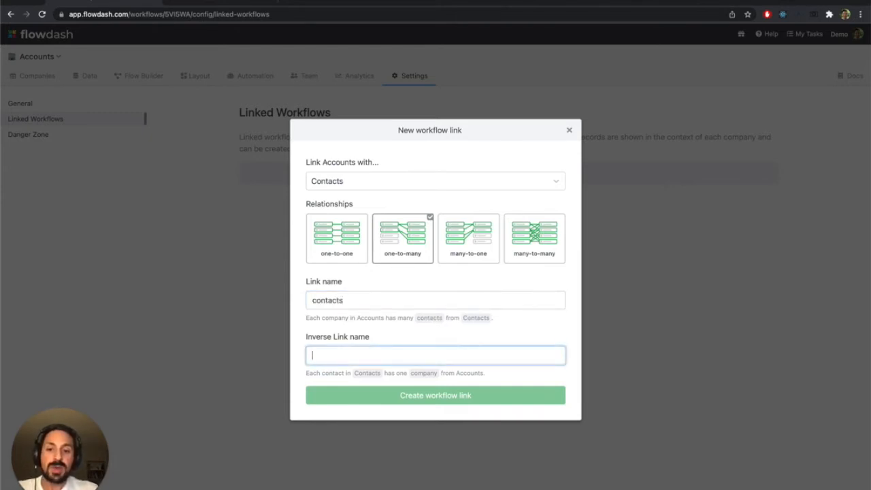
{"action": "type", "text": "company"}
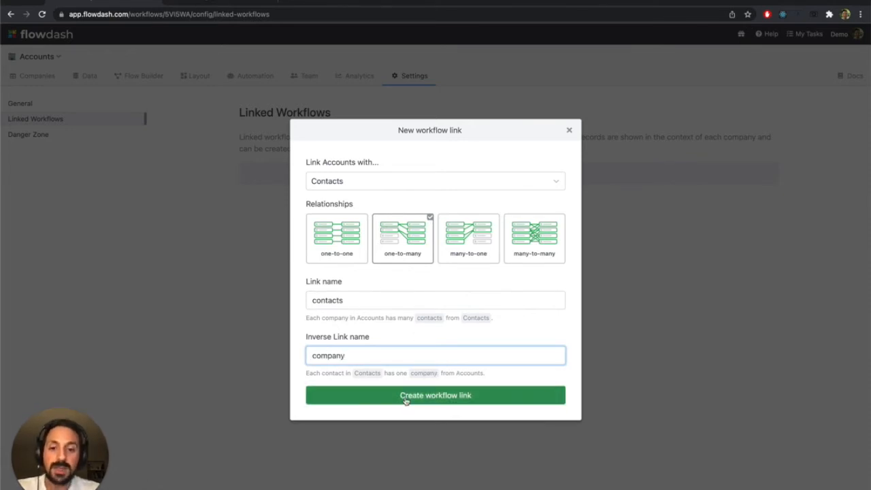
{"action": "left_click", "coordinate": [436, 395]}
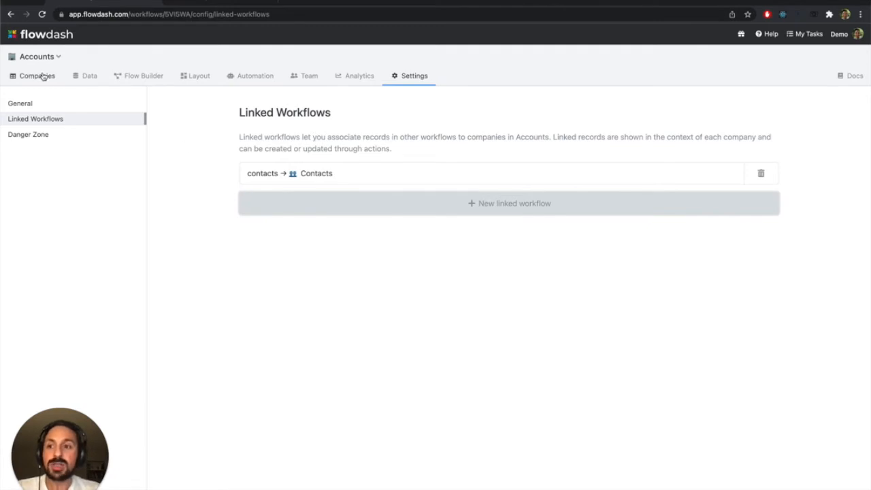
- Open Braun-Weimann from the companies list, start a new linked contact, then dismiss the form
{"action": "left_click", "coordinate": [37, 76]}
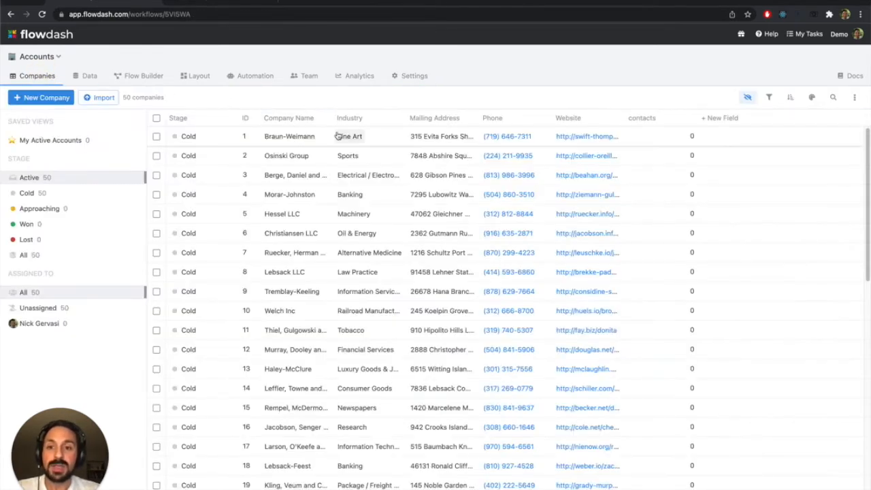
{"action": "left_click", "coordinate": [288, 136]}
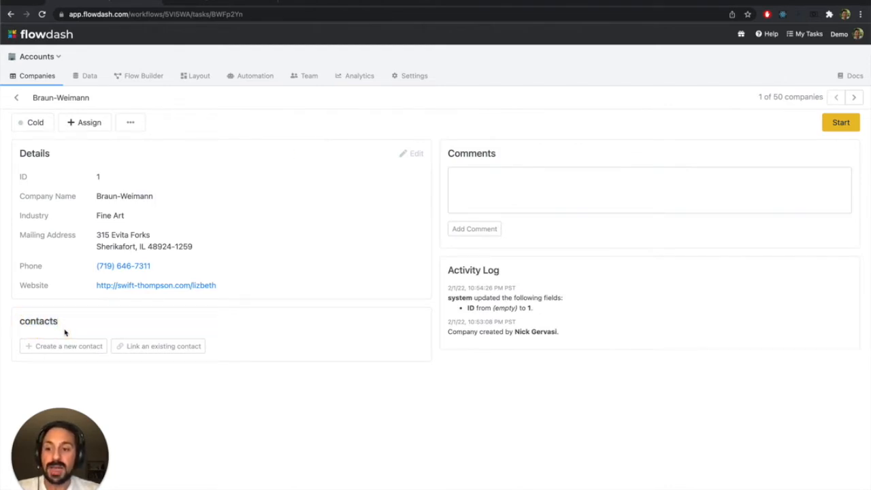
{"action": "mouse_move", "coordinate": [215, 268]}
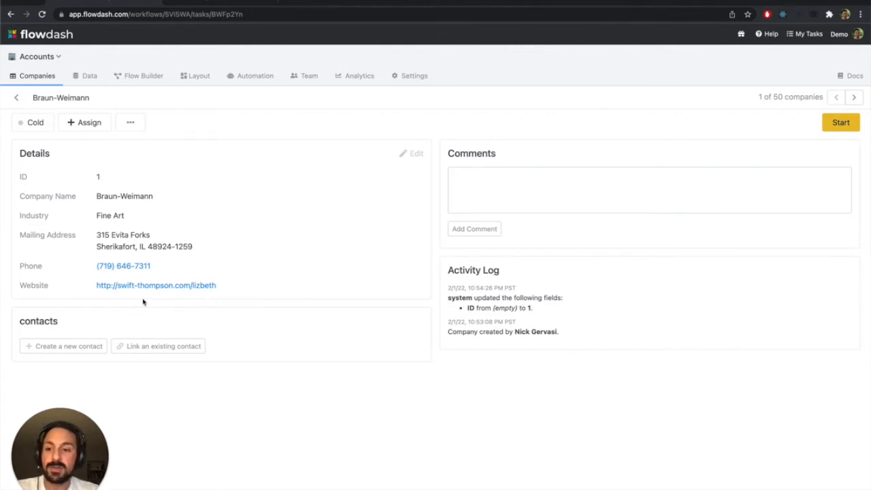
{"action": "left_click", "coordinate": [64, 346]}
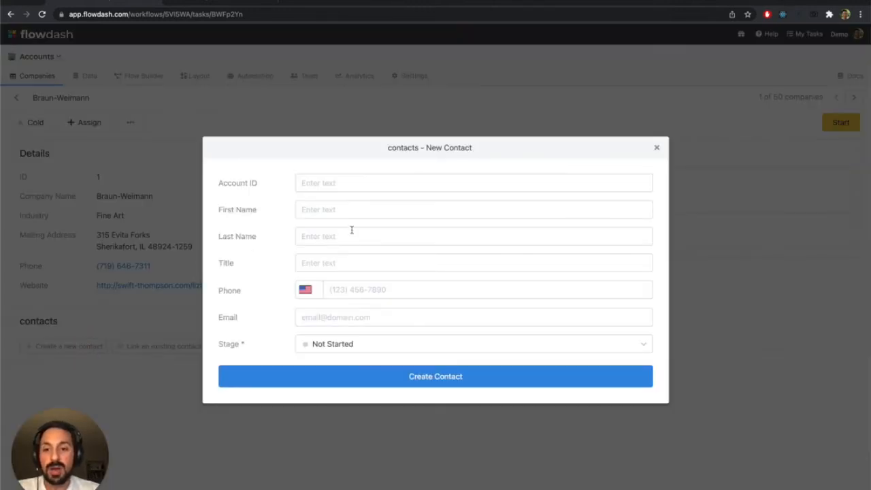
{"action": "mouse_move", "coordinate": [595, 191]}
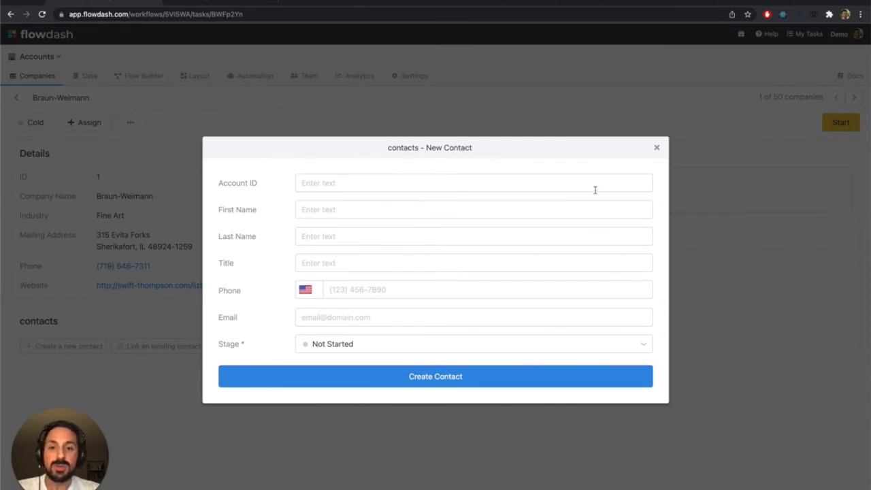
{"action": "left_click", "coordinate": [656, 147]}
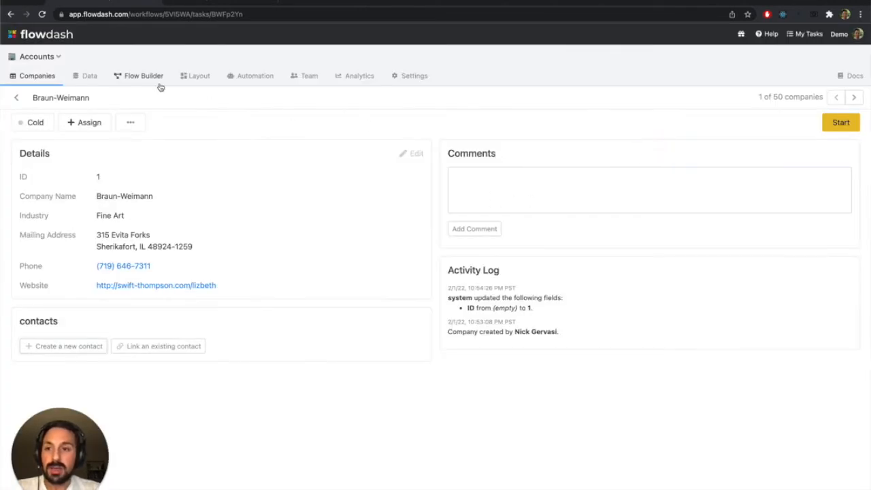
- Title the company page's linked tasks section 'Contacts', save the layout and return to the record
{"action": "left_click", "coordinate": [199, 76]}
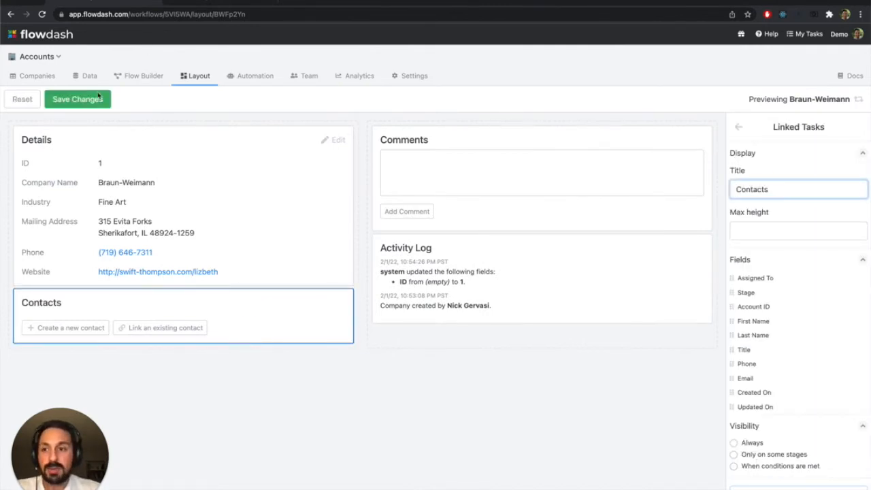
{"action": "left_click", "coordinate": [76, 98]}
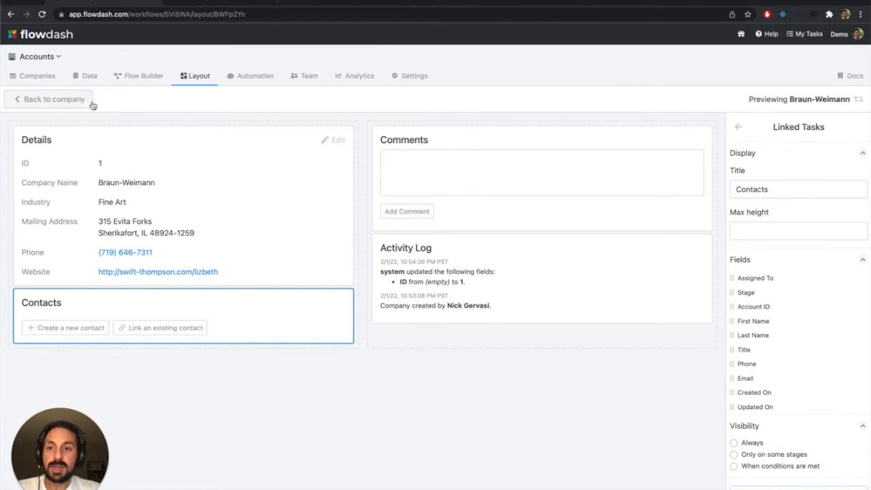
{"action": "left_click", "coordinate": [50, 98]}
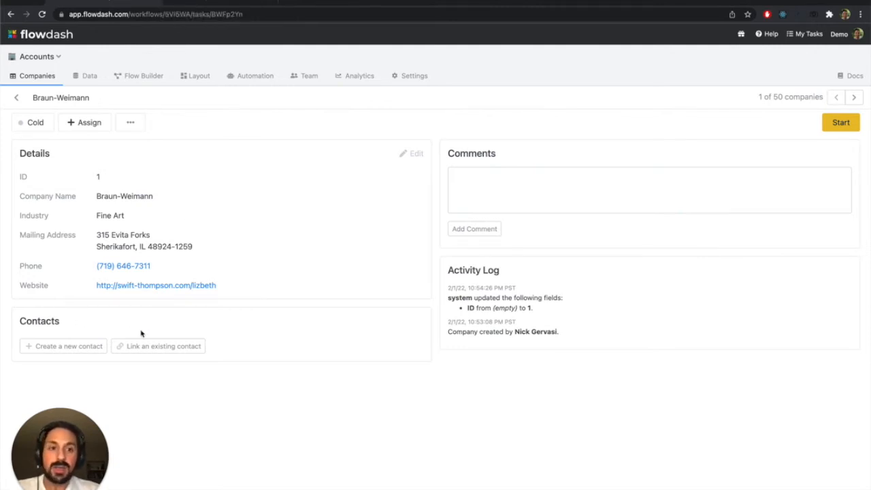
{"action": "mouse_move", "coordinate": [177, 299]}
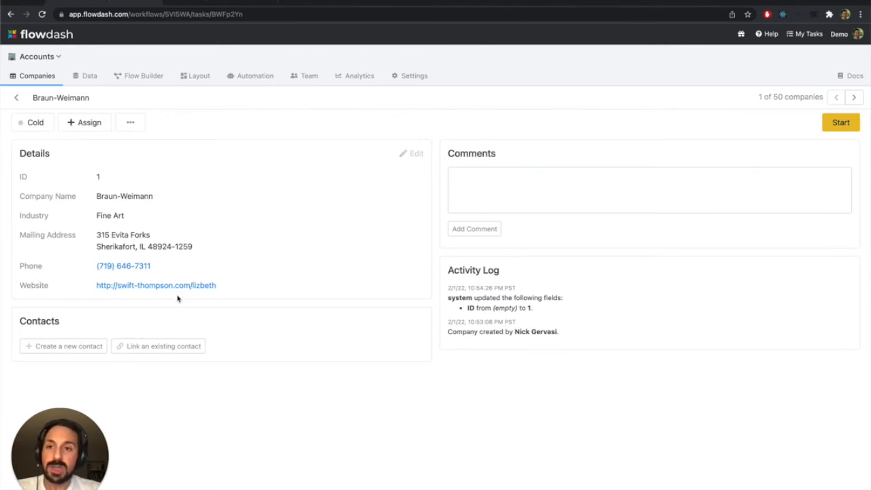
{"action": "mouse_move", "coordinate": [241, 139]}
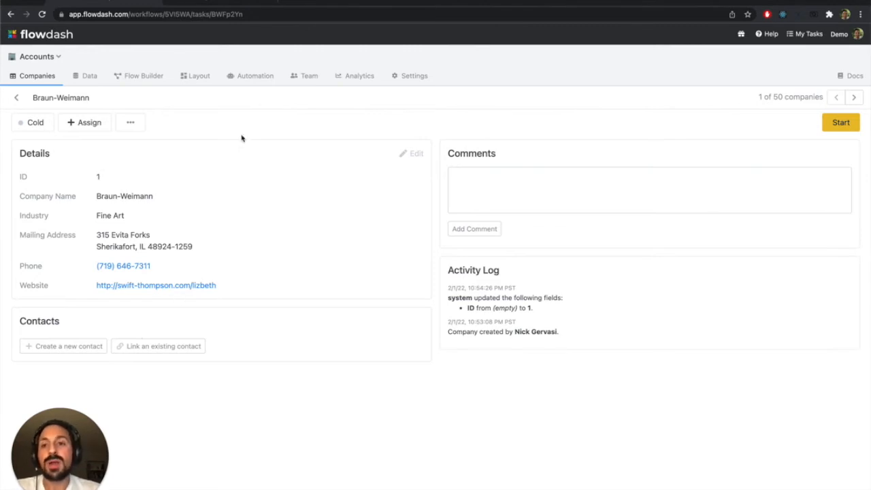
{"action": "mouse_move", "coordinate": [237, 4]}
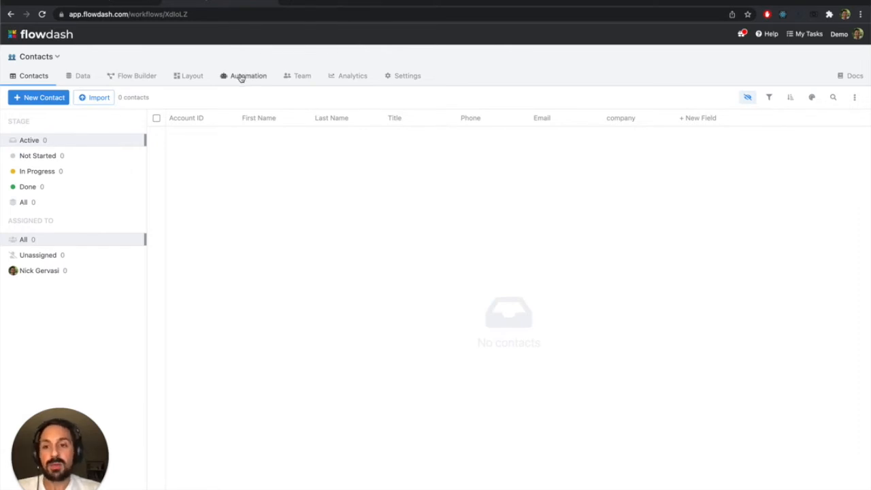
- Start a new Contacts automation named 'Automatically link contact to account'
{"action": "left_click", "coordinate": [248, 76]}
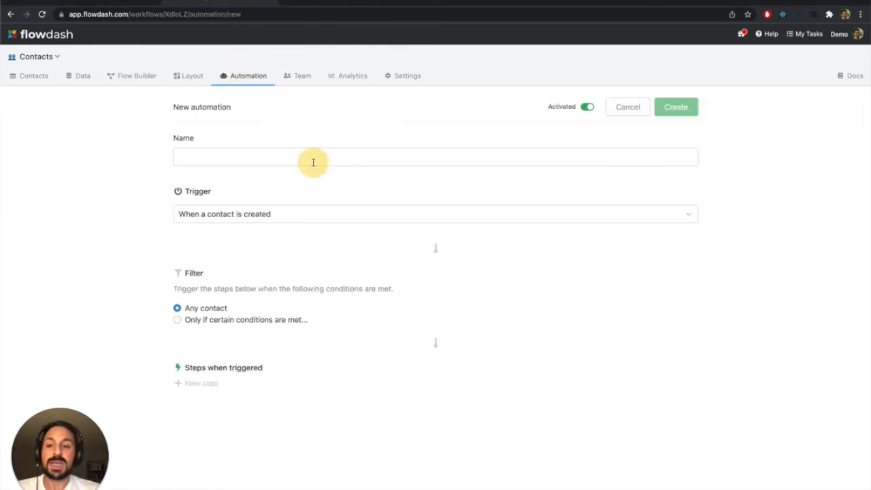
{"action": "left_click", "coordinate": [313, 157]}
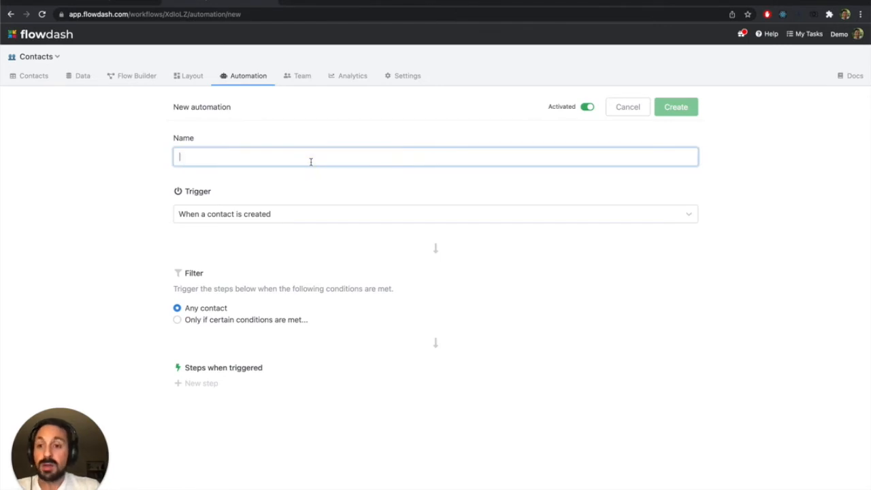
{"action": "type", "text": "Automatically"}
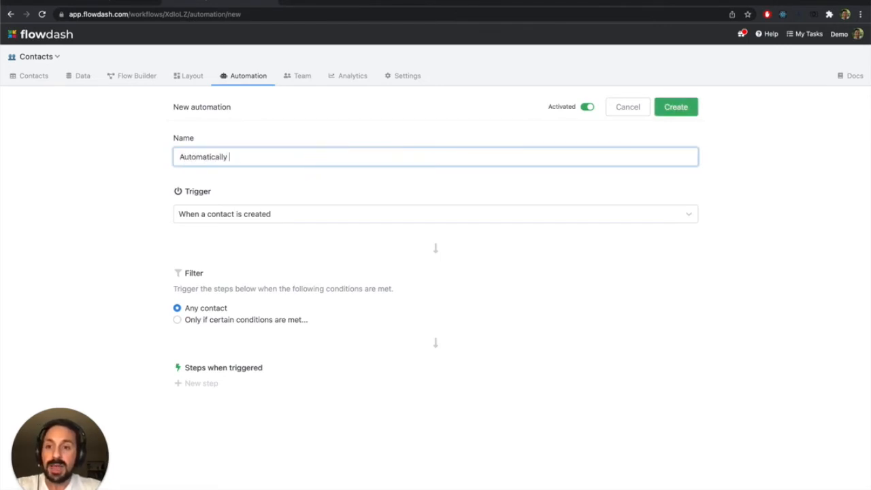
{"action": "type", "text": "link contact to account"}
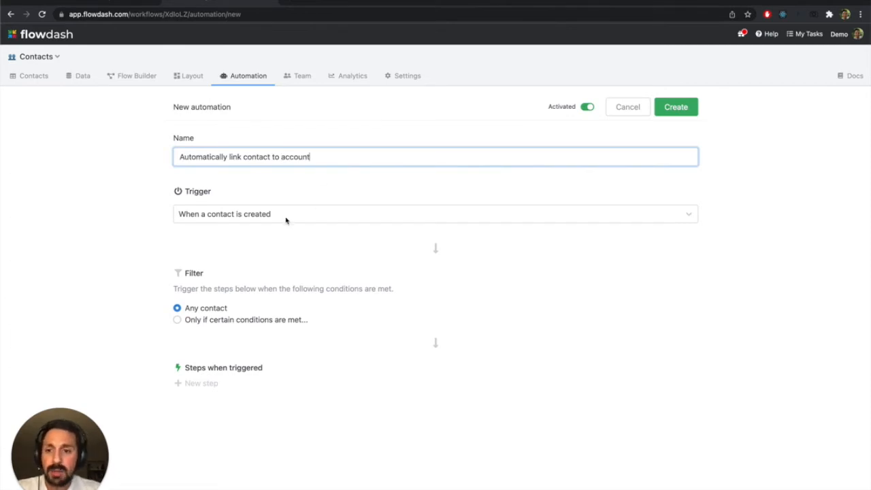
- Trigger it when the Account ID field is updated and also when a contact is created
{"action": "left_click", "coordinate": [436, 214]}
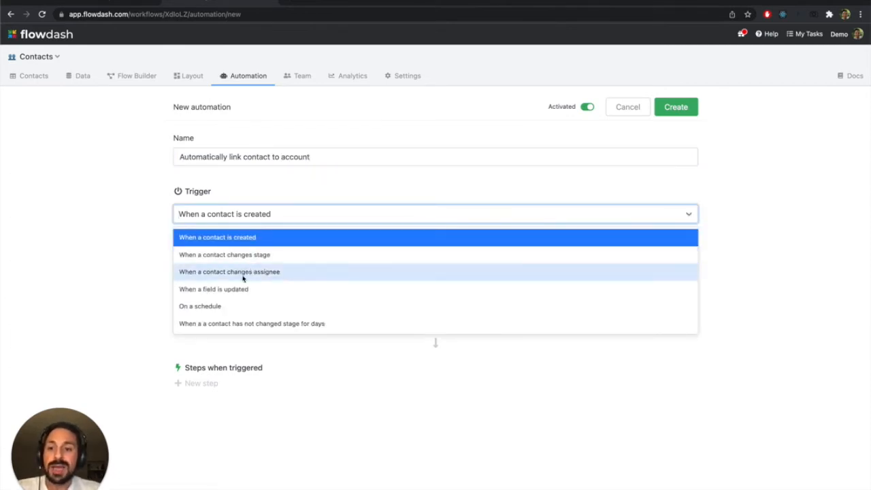
{"action": "left_click", "coordinate": [212, 289]}
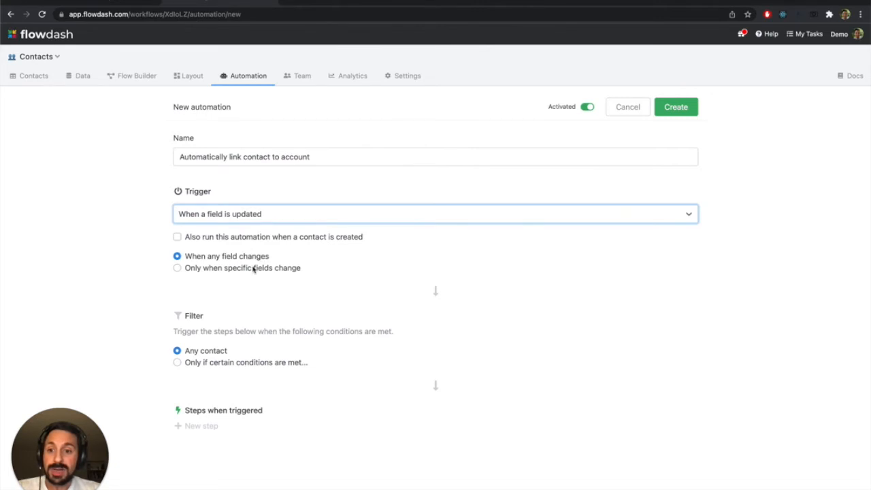
{"action": "left_click", "coordinate": [177, 266]}
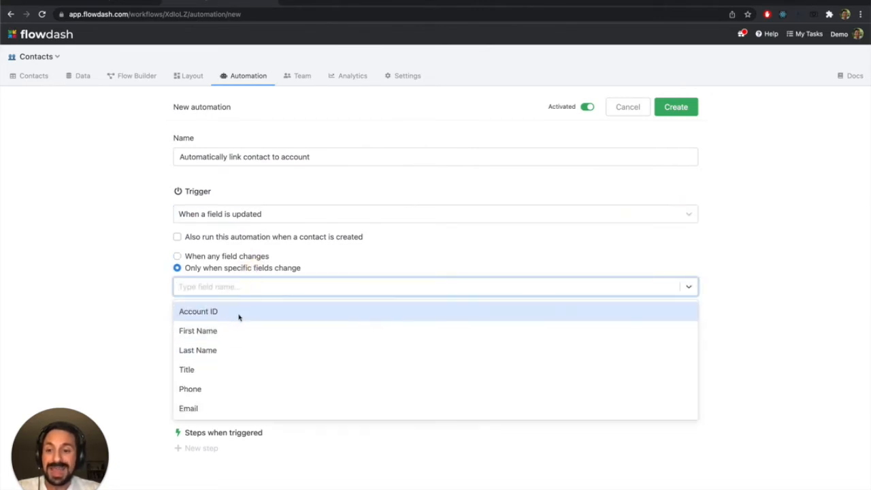
{"action": "left_click", "coordinate": [199, 311]}
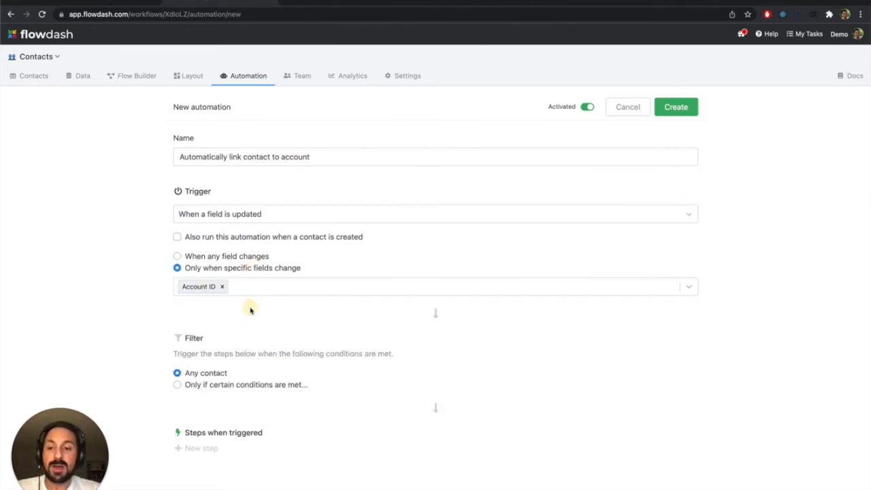
{"action": "left_click", "coordinate": [177, 237]}
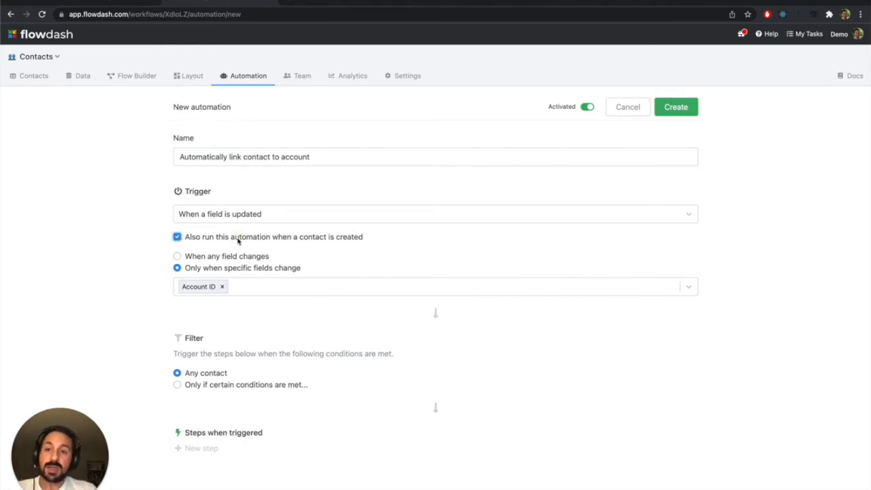
{"action": "mouse_move", "coordinate": [229, 316]}
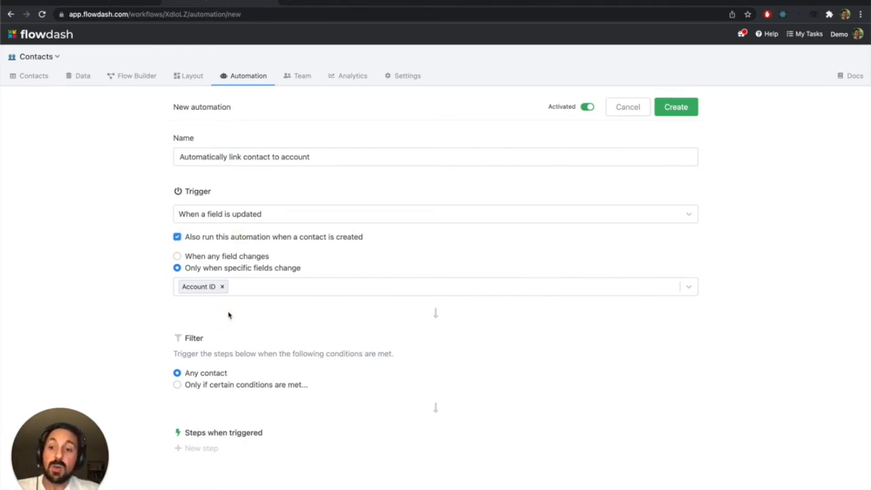
{"action": "mouse_move", "coordinate": [375, 327]}
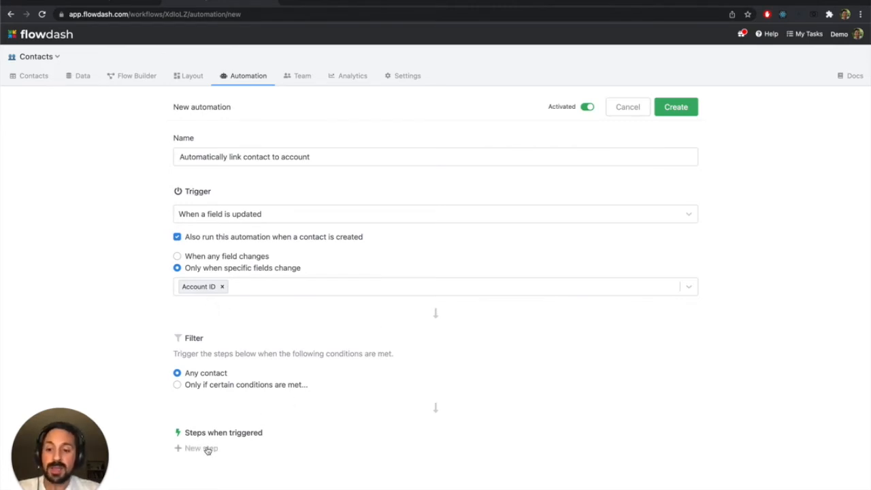
- Add a 'Link existing tasks' step using the company link
{"action": "left_click", "coordinate": [202, 448]}
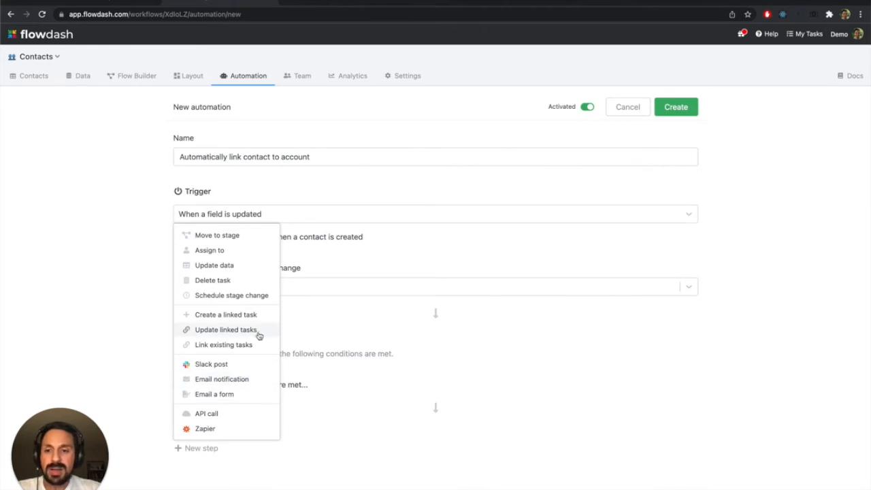
{"action": "left_click", "coordinate": [223, 344]}
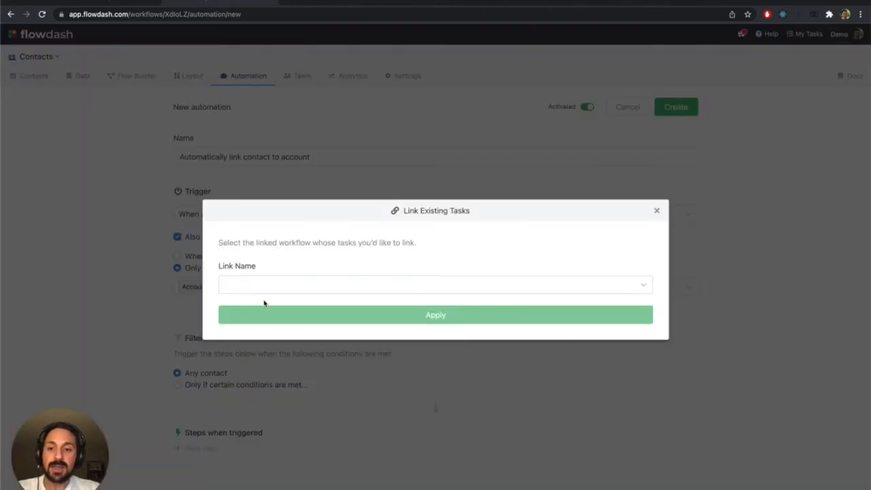
{"action": "left_click", "coordinate": [435, 284]}
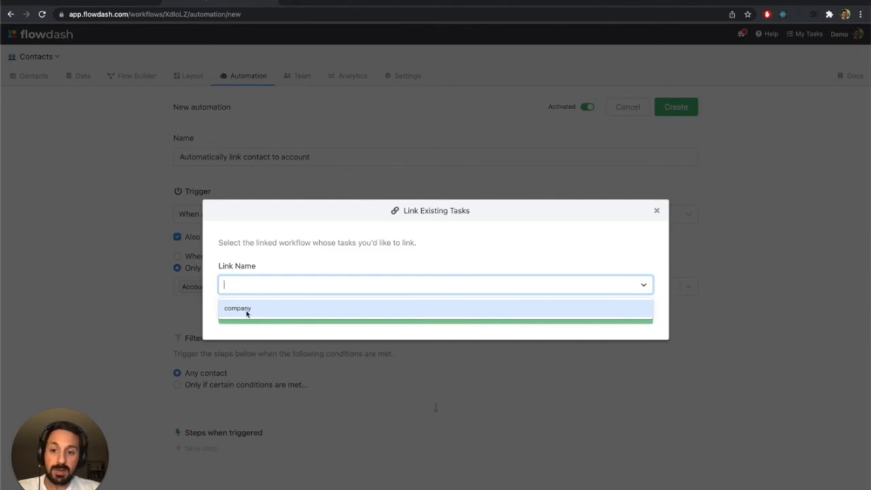
{"action": "left_click", "coordinate": [237, 308]}
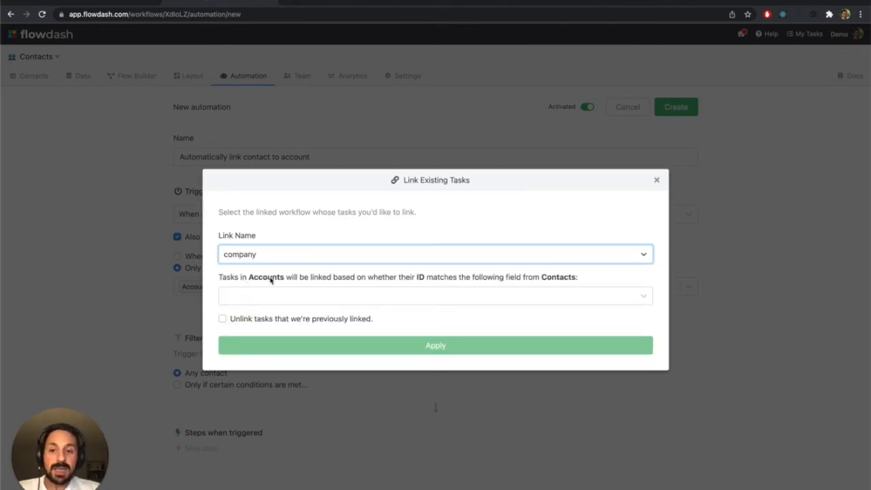
{"action": "mouse_move", "coordinate": [423, 285]}
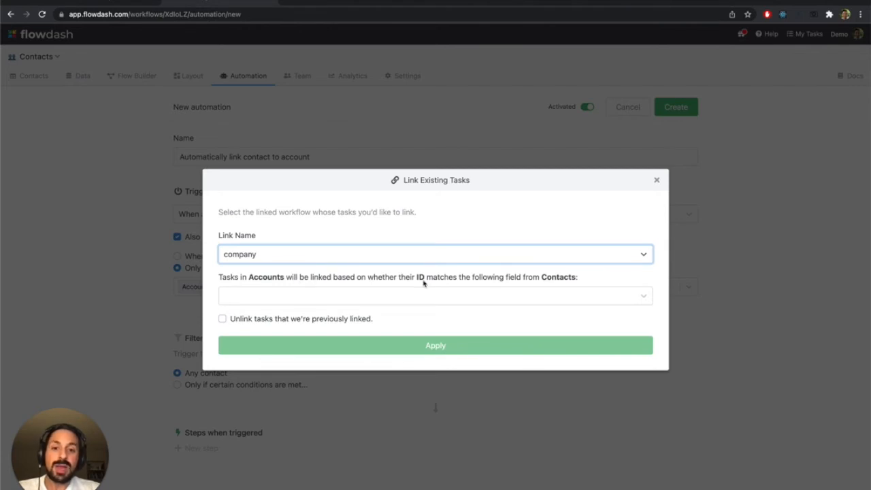
{"action": "mouse_move", "coordinate": [533, 299]}
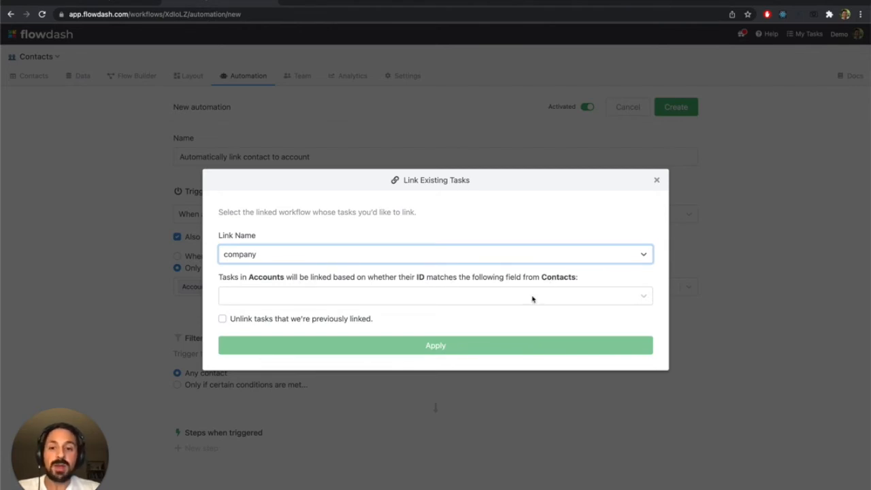
- Match on Account ID, unlink previously linked tasks, apply the step and create the automation
{"action": "left_click", "coordinate": [435, 295]}
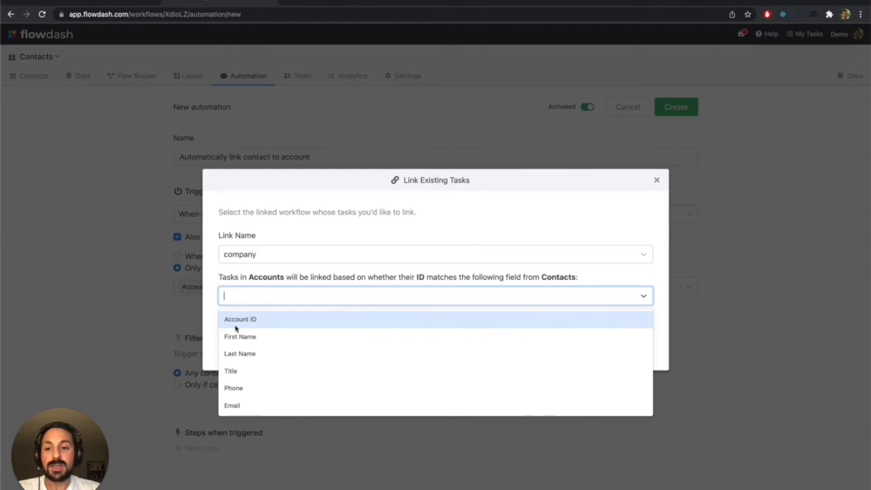
{"action": "left_click", "coordinate": [239, 319]}
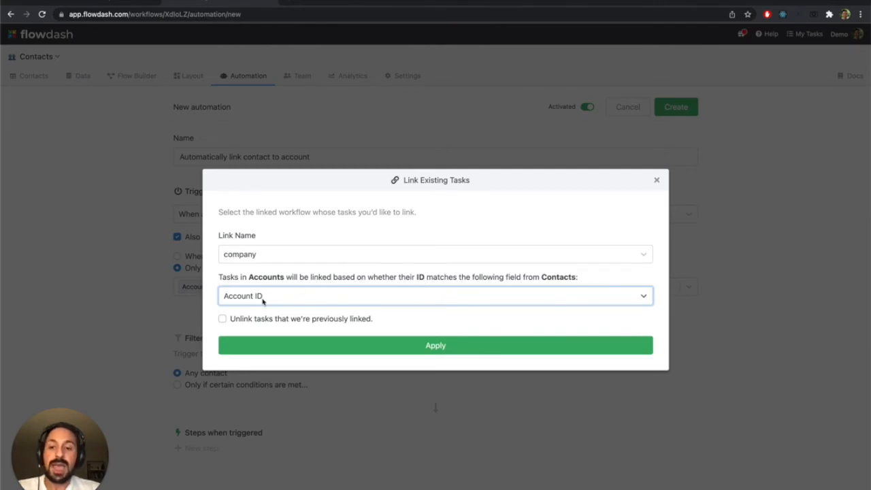
{"action": "left_click", "coordinate": [224, 319]}
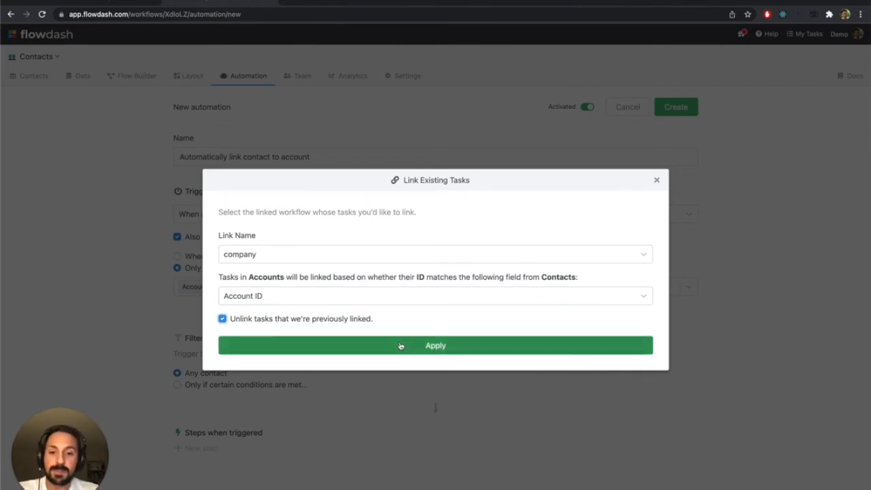
{"action": "left_click", "coordinate": [436, 345]}
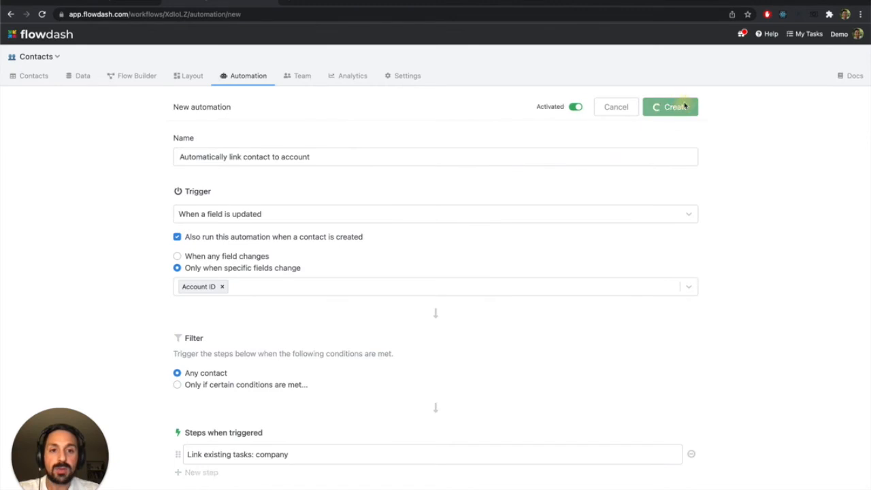
{"action": "left_click", "coordinate": [670, 106]}
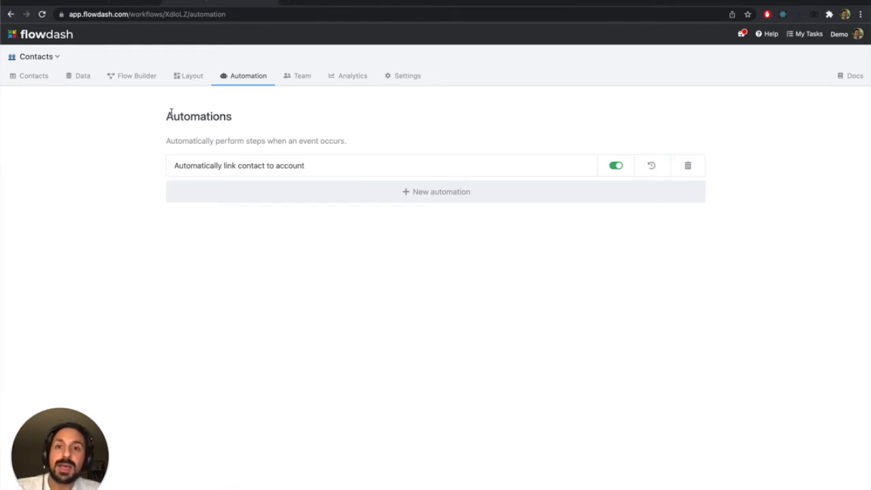
- From the Contacts list, start a CSV import and upload contacts.csv
{"action": "left_click", "coordinate": [32, 76]}
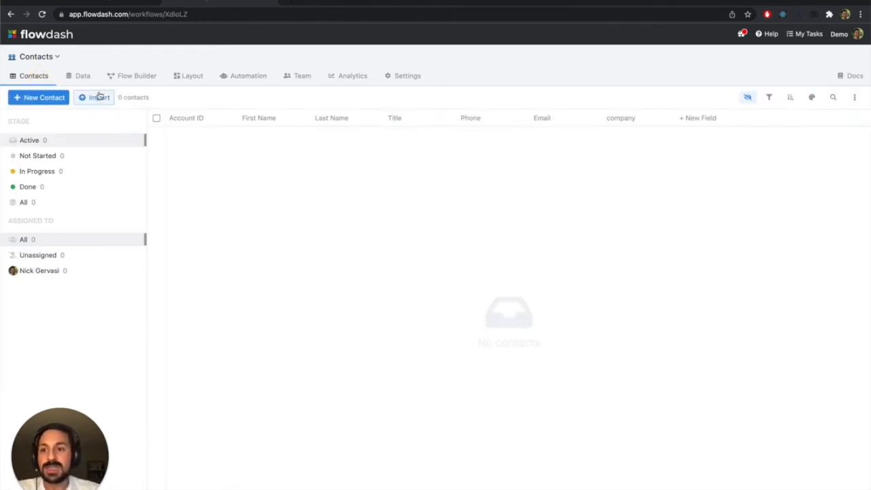
{"action": "left_click", "coordinate": [94, 98]}
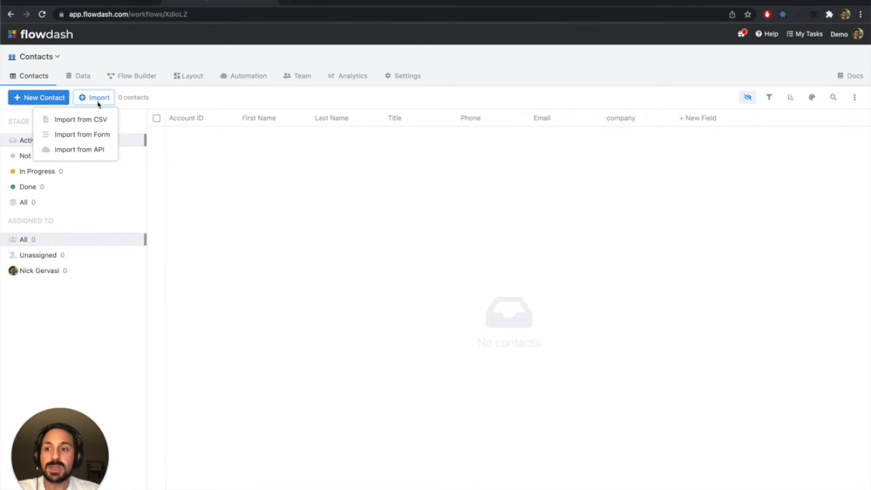
{"action": "left_click", "coordinate": [80, 120]}
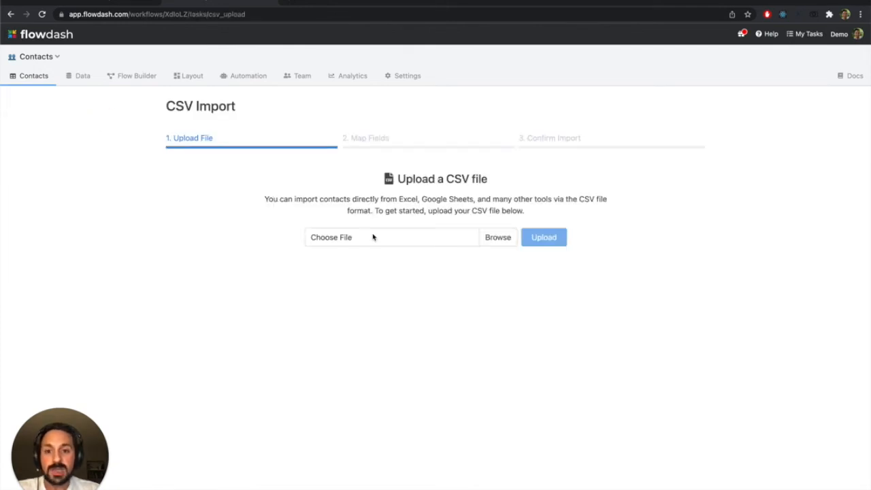
{"action": "left_click", "coordinate": [499, 237]}
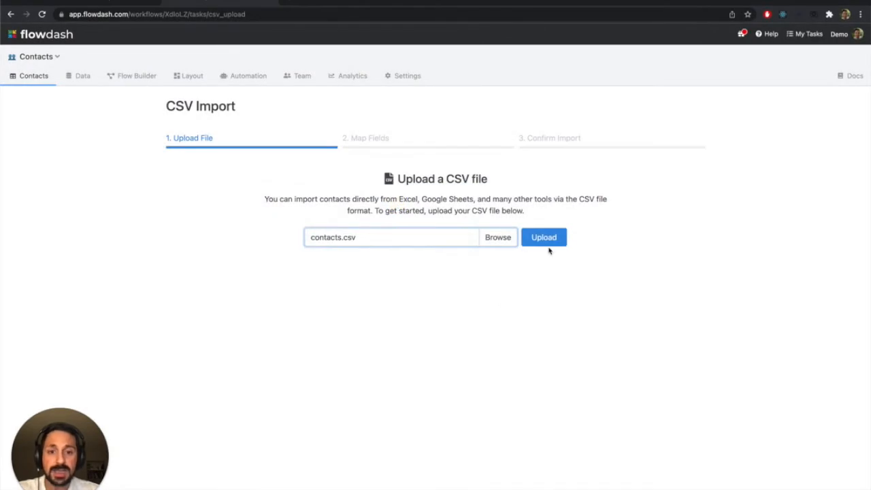
{"action": "left_click", "coordinate": [543, 237]}
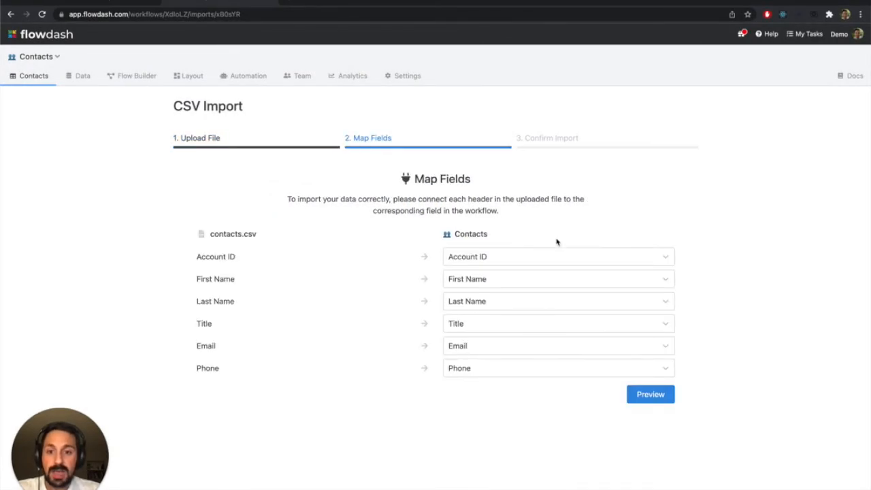
{"action": "mouse_move", "coordinate": [487, 256]}
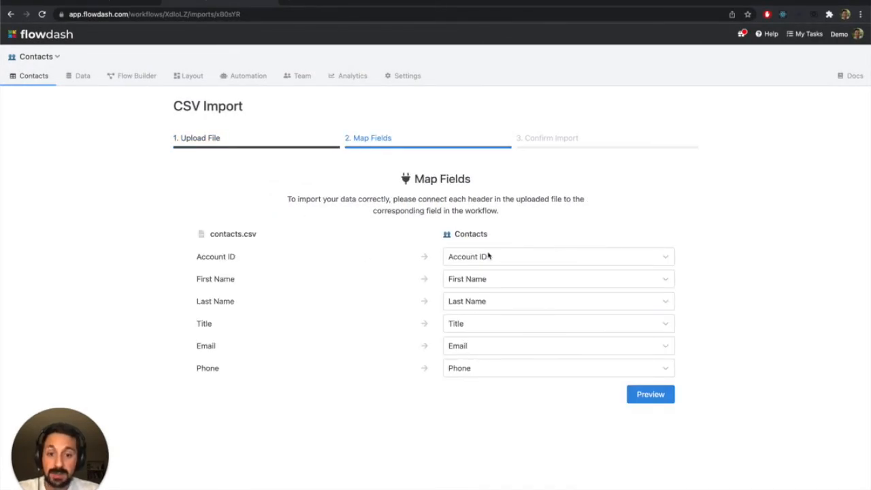
{"action": "mouse_move", "coordinate": [418, 384]}
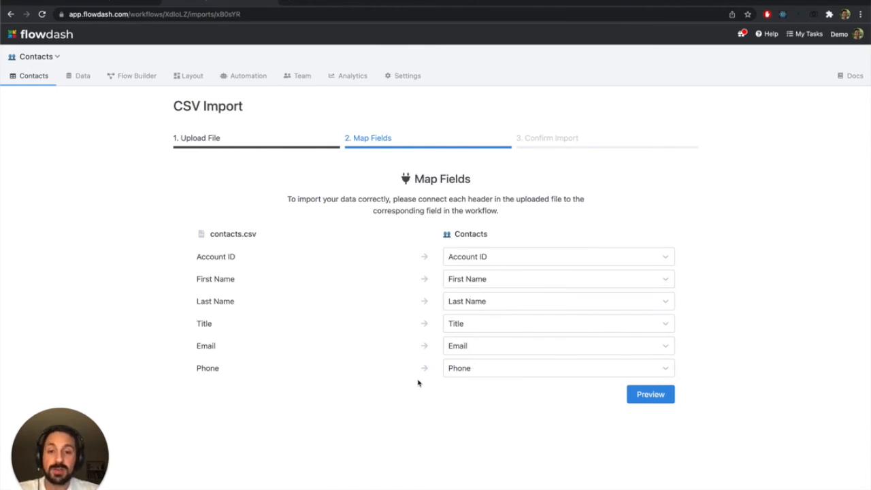
{"action": "mouse_move", "coordinate": [512, 354]}
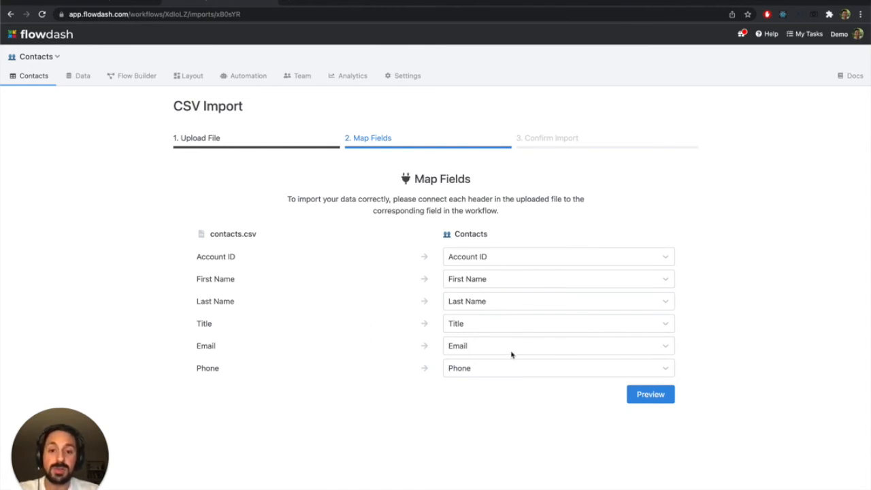
{"action": "mouse_move", "coordinate": [525, 392]}
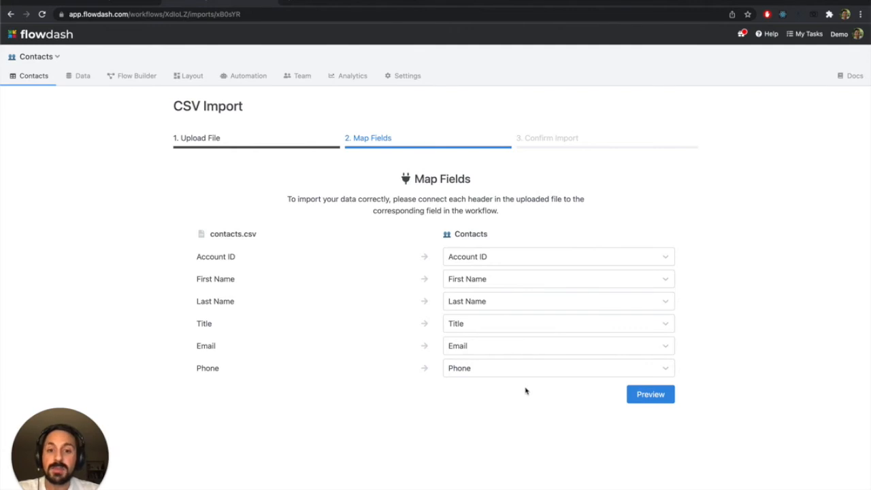
{"action": "mouse_move", "coordinate": [491, 301]}
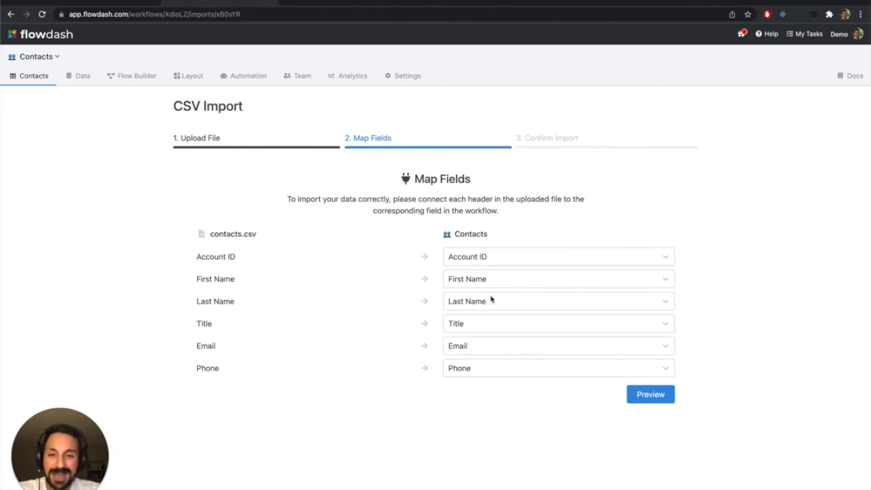
{"action": "mouse_move", "coordinate": [511, 278]}
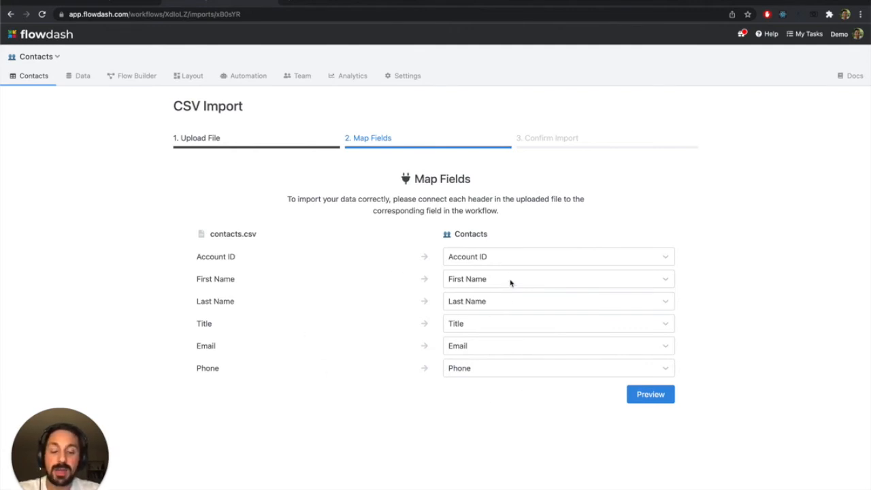
{"action": "mouse_move", "coordinate": [479, 328]}
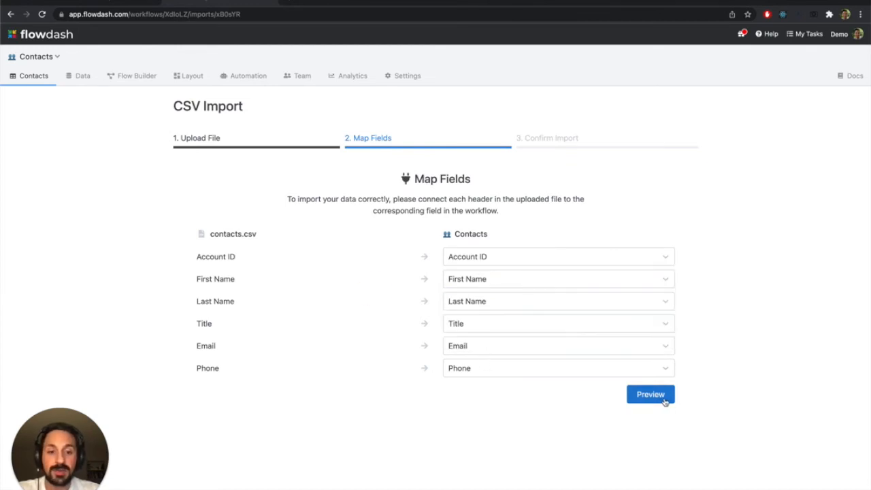
- Preview the mapped rows and import all 170 contacts
{"action": "left_click", "coordinate": [650, 395]}
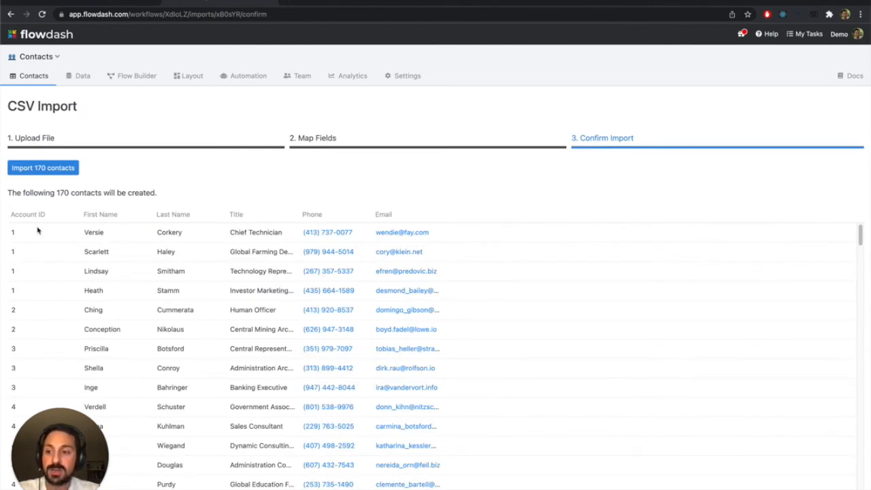
{"action": "mouse_move", "coordinate": [21, 377]}
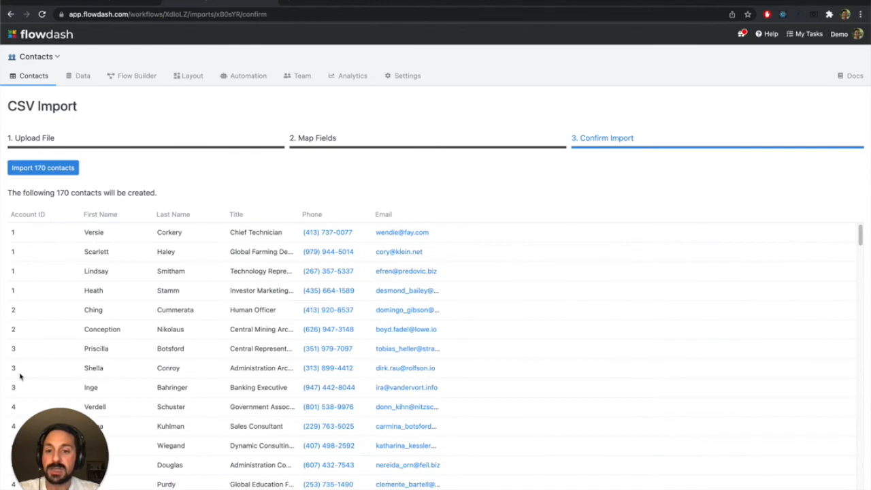
{"action": "scroll", "scroll_direction": "down", "scroll_amount": 3}
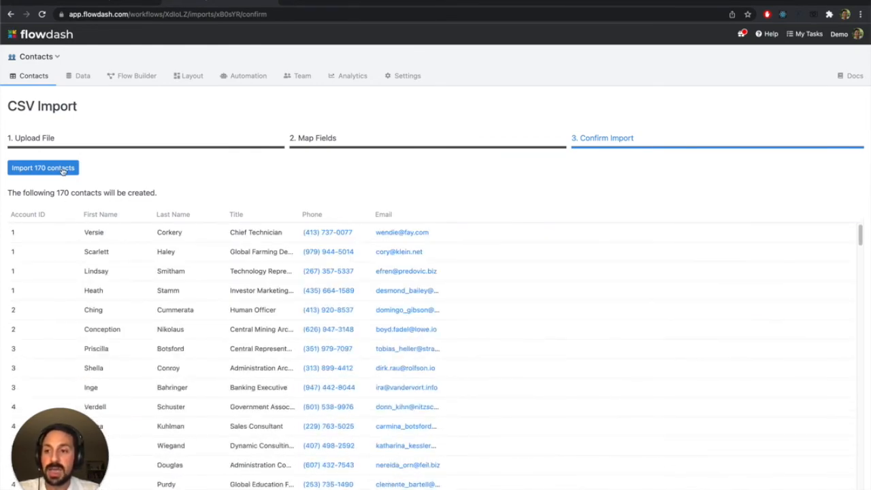
{"action": "left_click", "coordinate": [44, 168]}
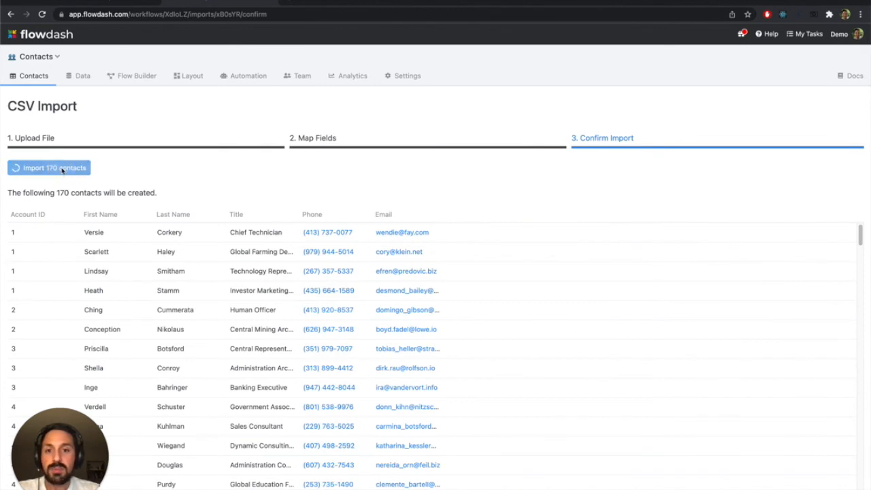
{"action": "left_click", "coordinate": [49, 168]}
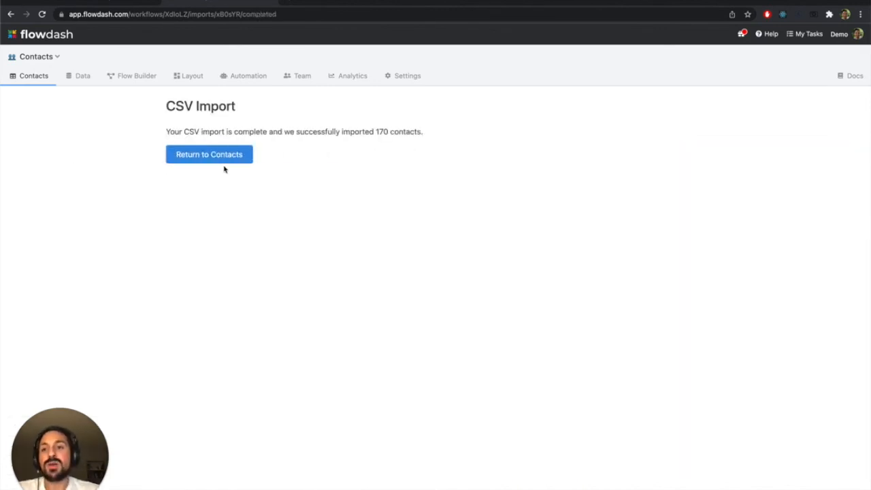
- Return to the Contacts list and open Versie Corkery's record showing Braun-Weimann linked
{"action": "left_click", "coordinate": [210, 154]}
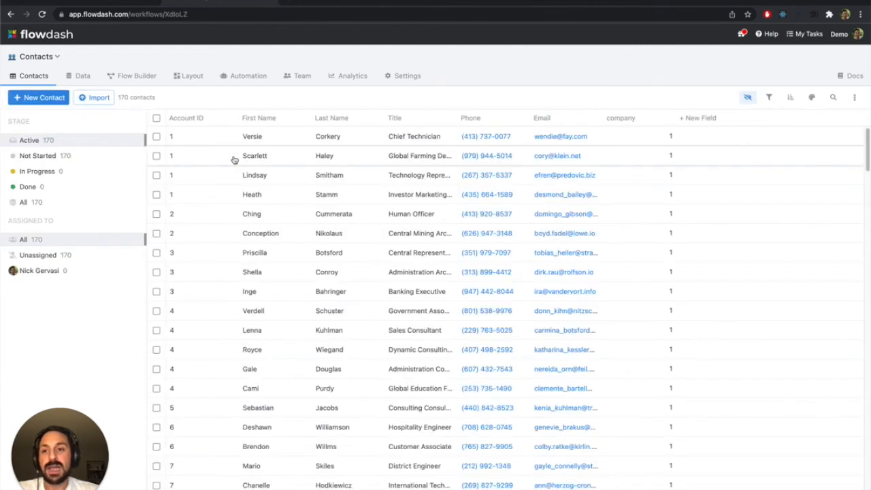
{"action": "mouse_move", "coordinate": [310, 305]}
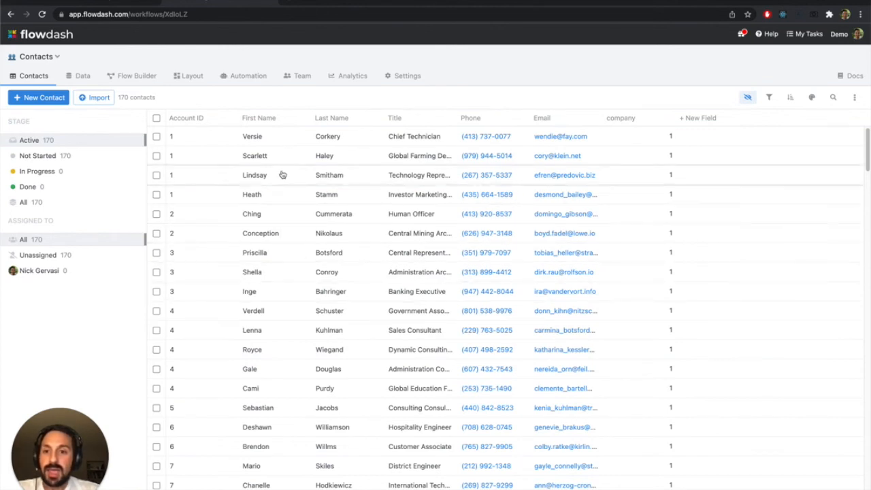
{"action": "left_click", "coordinate": [251, 136]}
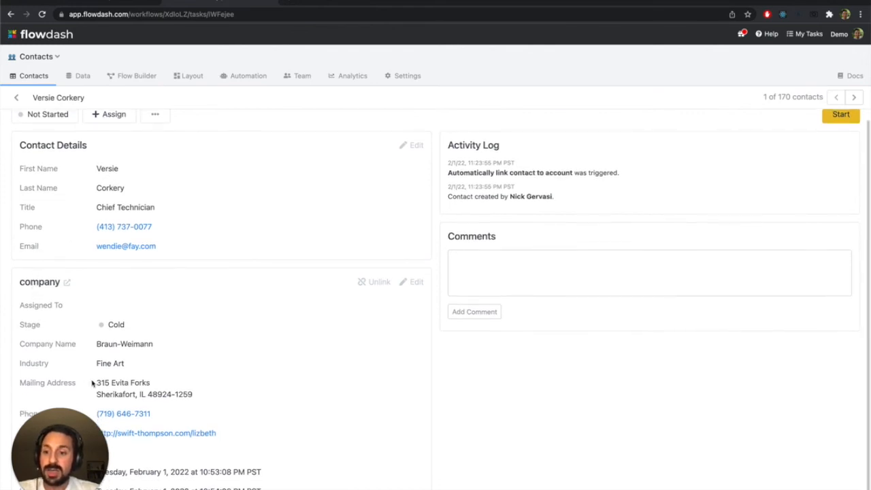
{"action": "mouse_move", "coordinate": [136, 333]}
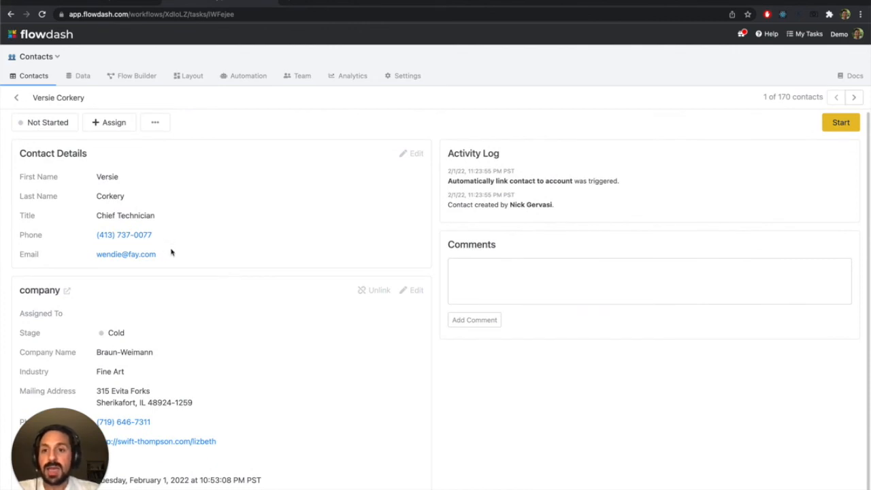
{"action": "mouse_move", "coordinate": [180, 180]}
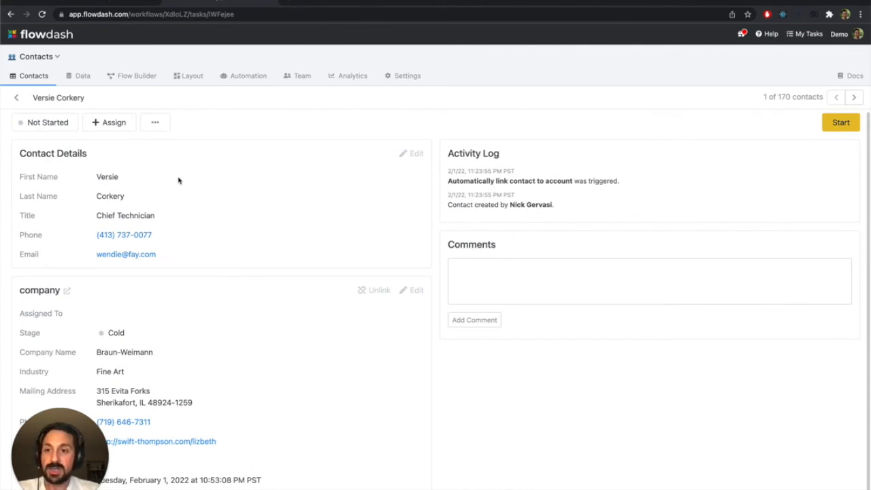
- Title the contact's linked section 'Company', keep only name, industry, address, phone, website, and save
{"action": "left_click", "coordinate": [192, 76]}
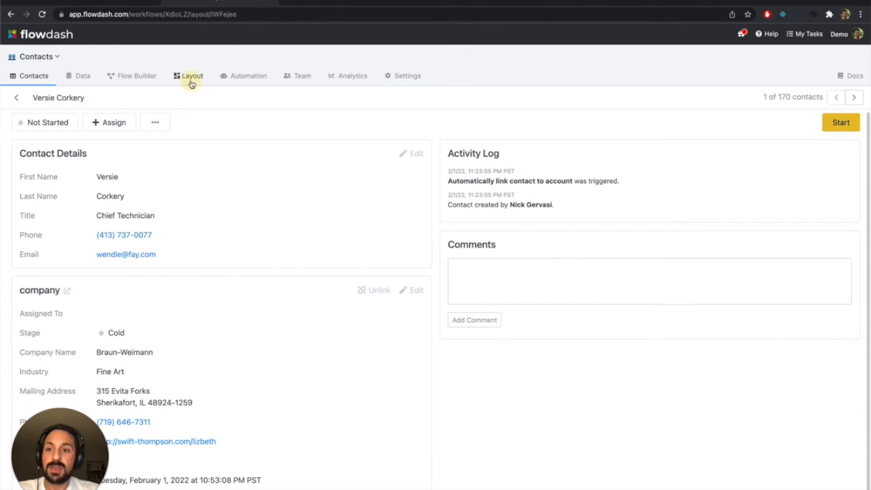
{"action": "left_click", "coordinate": [192, 76]}
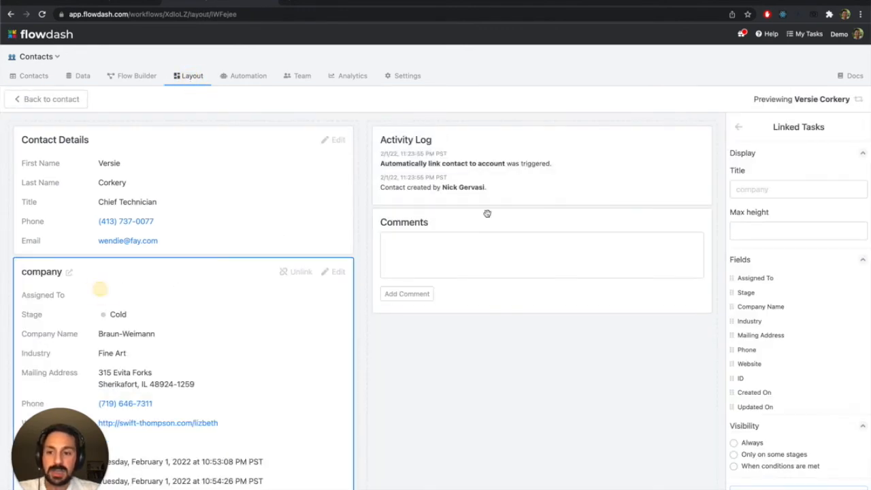
{"action": "type", "text": "Company"}
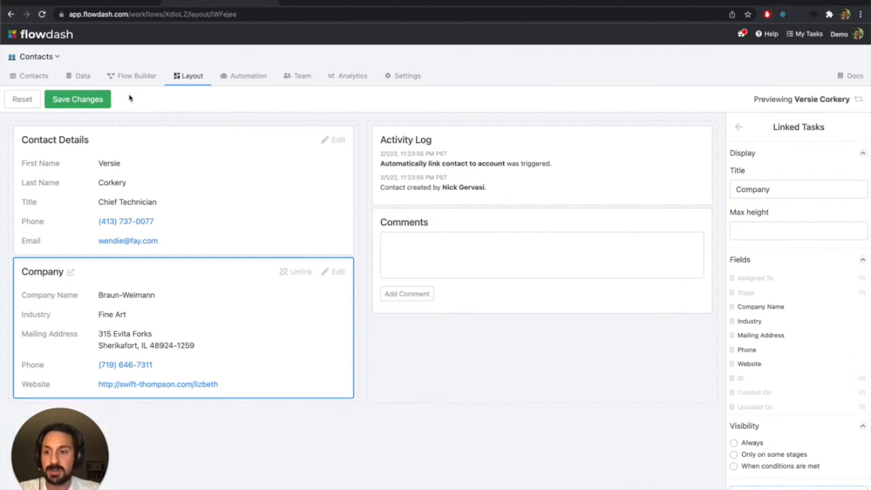
{"action": "left_click", "coordinate": [76, 98]}
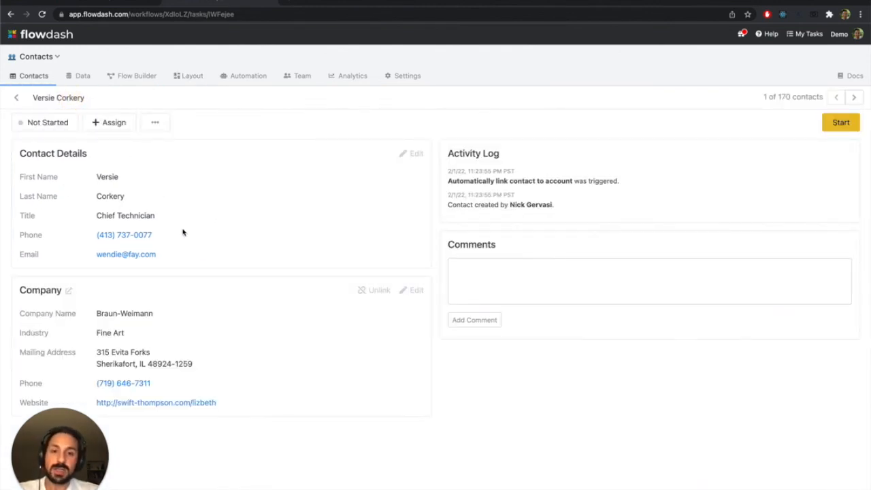
{"action": "mouse_move", "coordinate": [188, 341]}
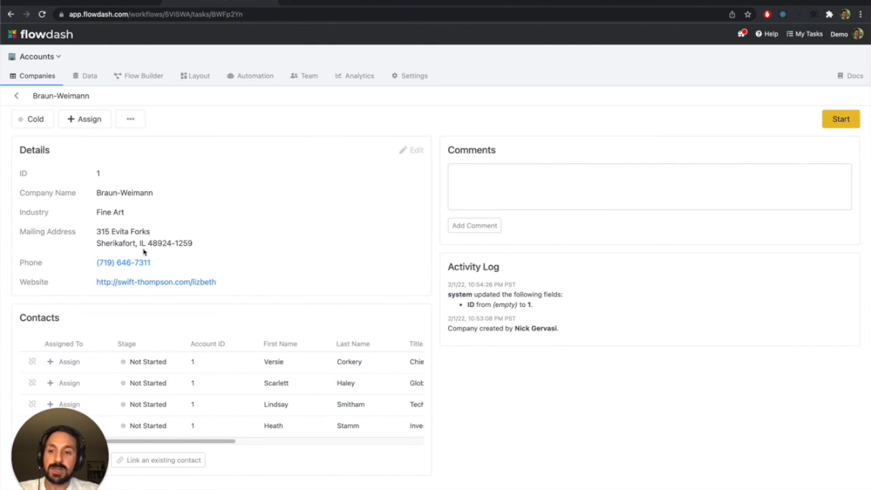
{"action": "mouse_move", "coordinate": [215, 425]}
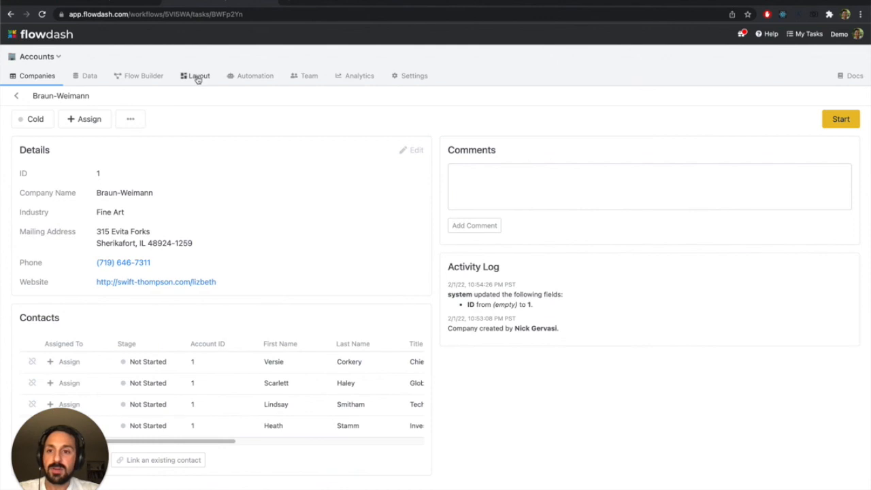
- Trim the company's contacts table to first name, last name, title, phone and email, save and return
{"action": "left_click", "coordinate": [198, 76]}
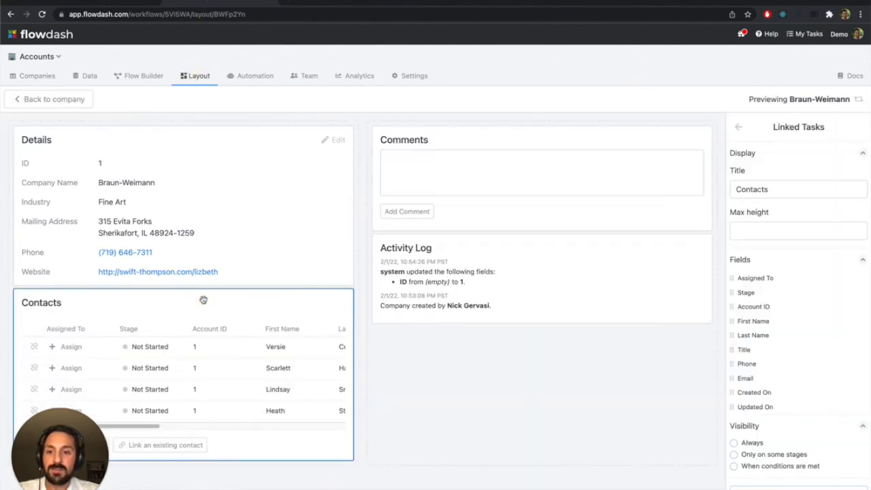
{"action": "mouse_move", "coordinate": [859, 277]}
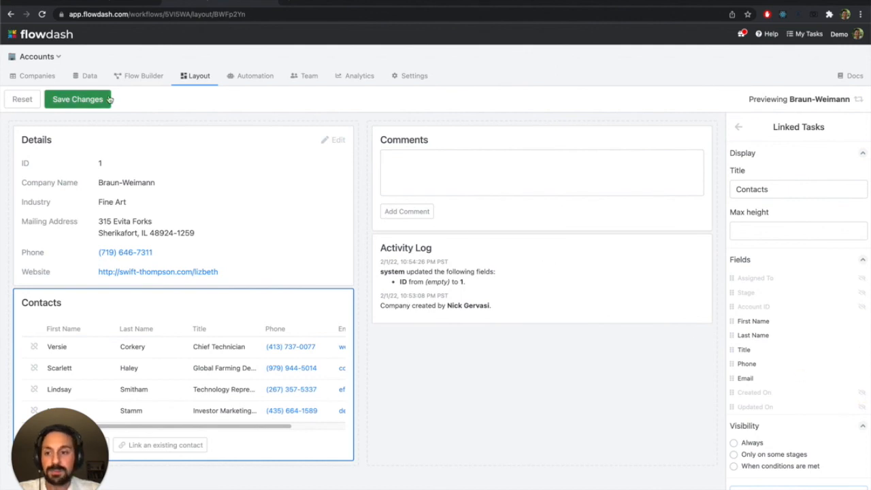
{"action": "left_click", "coordinate": [77, 98]}
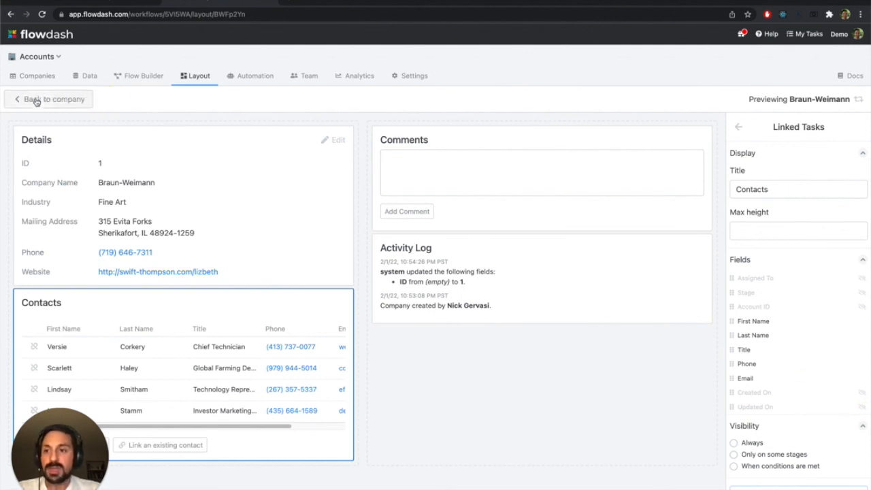
{"action": "left_click", "coordinate": [49, 98]}
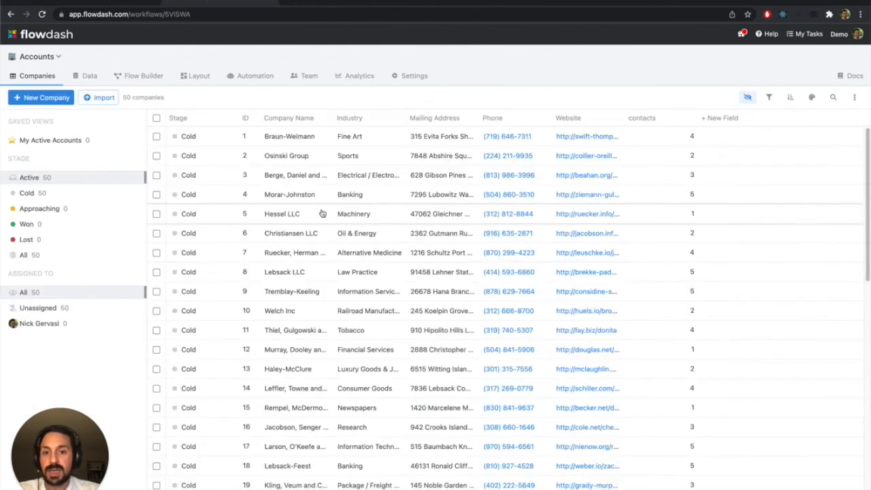
- Open Leffler, Towne and Krieger, then page to Rempel and Larson, checking each shows its linked contacts
{"action": "scroll", "scroll_direction": "down", "scroll_amount": 3}
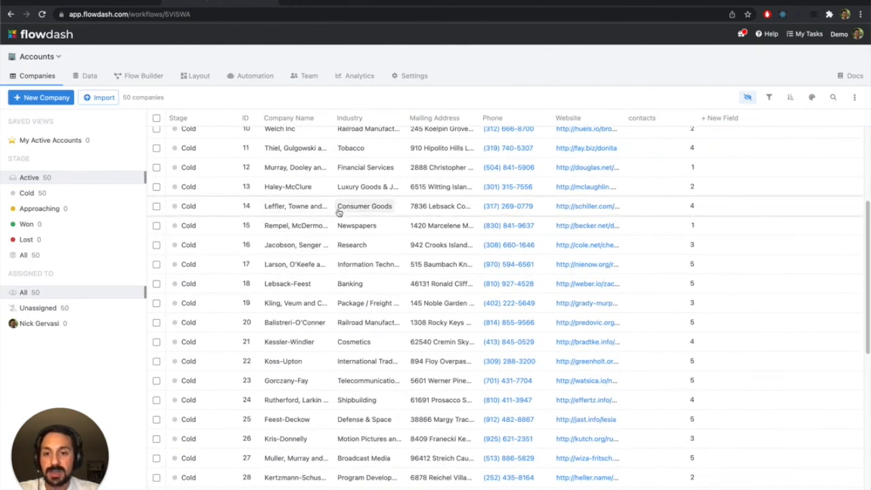
{"action": "left_click", "coordinate": [288, 205]}
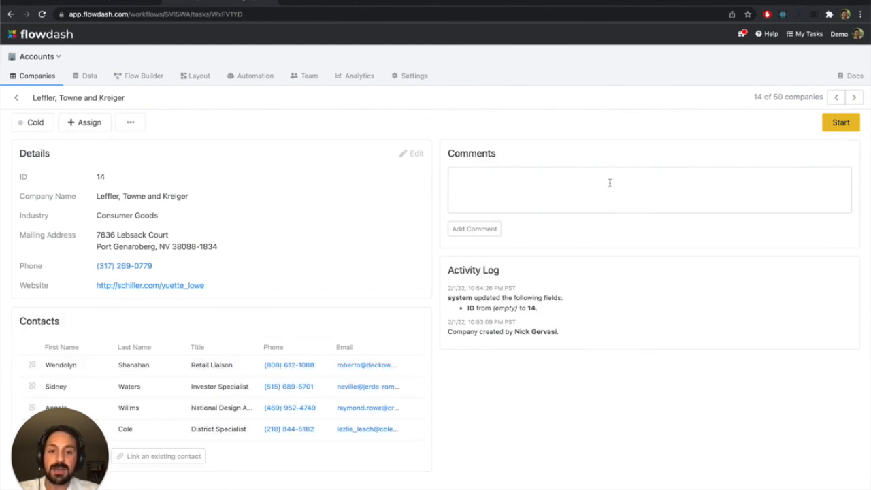
{"action": "left_click", "coordinate": [855, 98]}
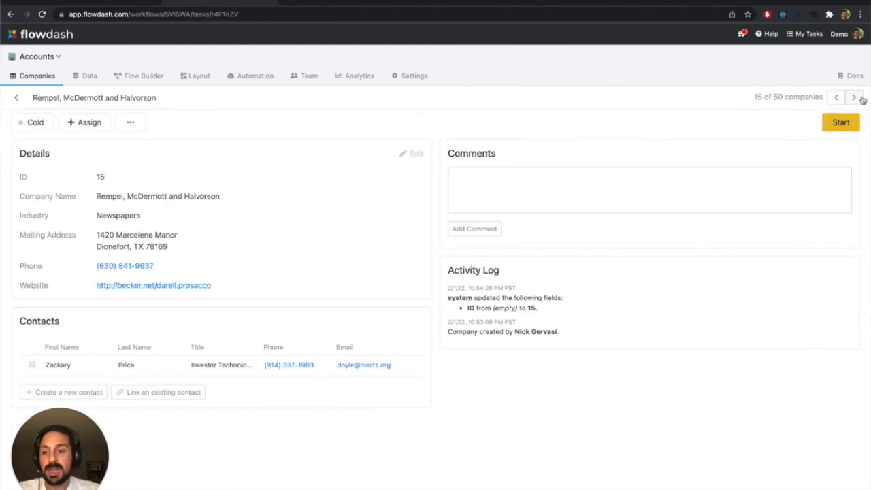
{"action": "left_click", "coordinate": [855, 98]}
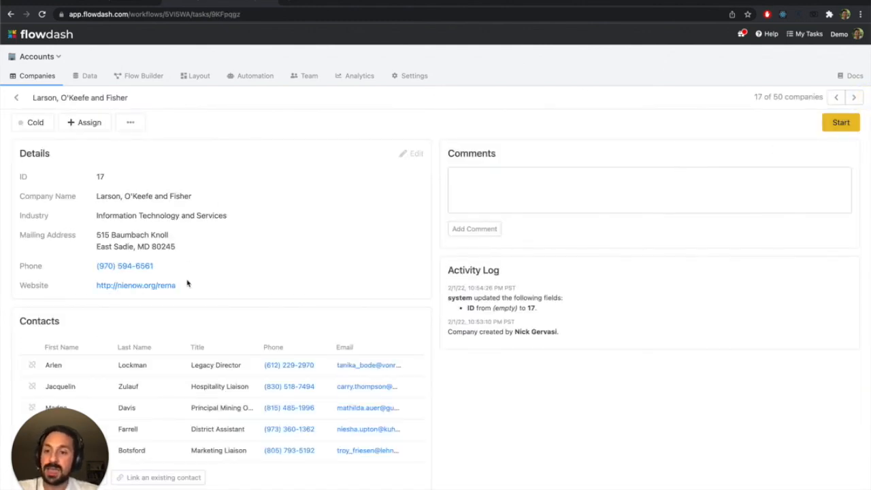
{"action": "mouse_move", "coordinate": [180, 308]}
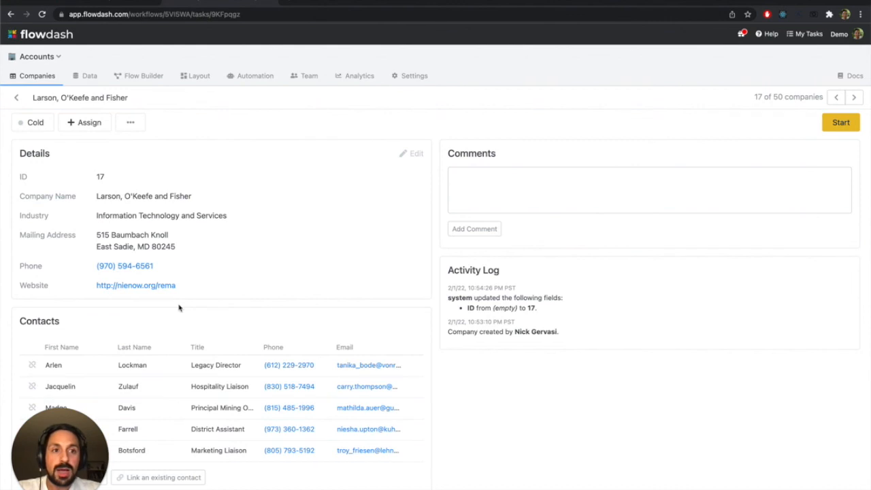